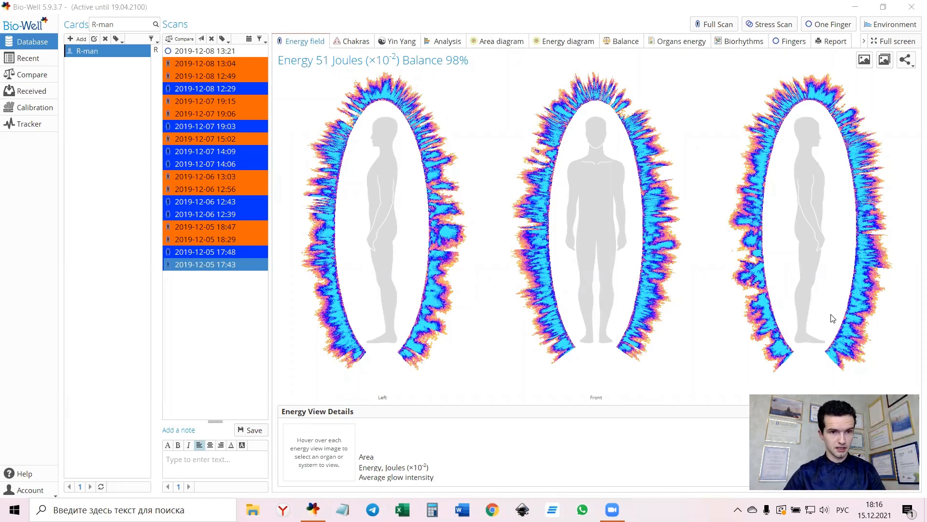
mouse_move(232, 101)
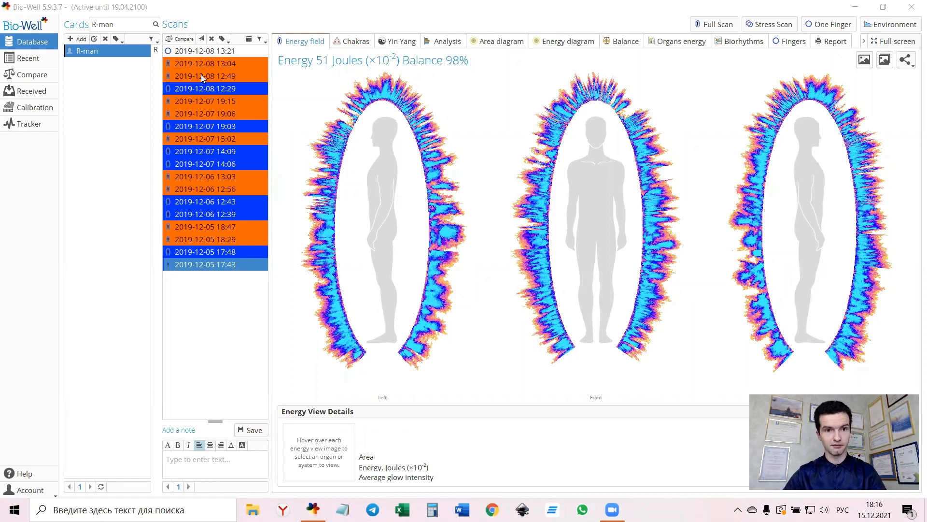
mouse_move(195, 75)
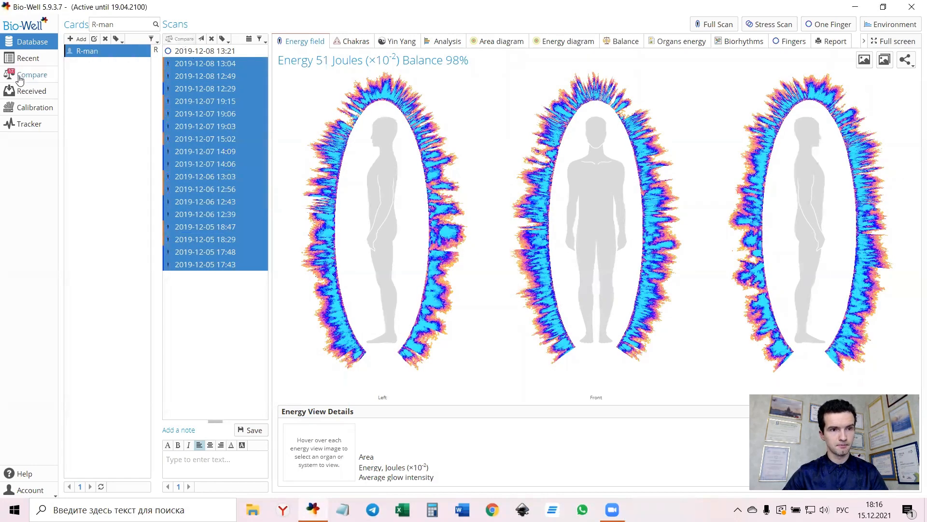
Run Compare across all seventeen R-man scans to load the stress analysis bar charts.
left_click(33, 75)
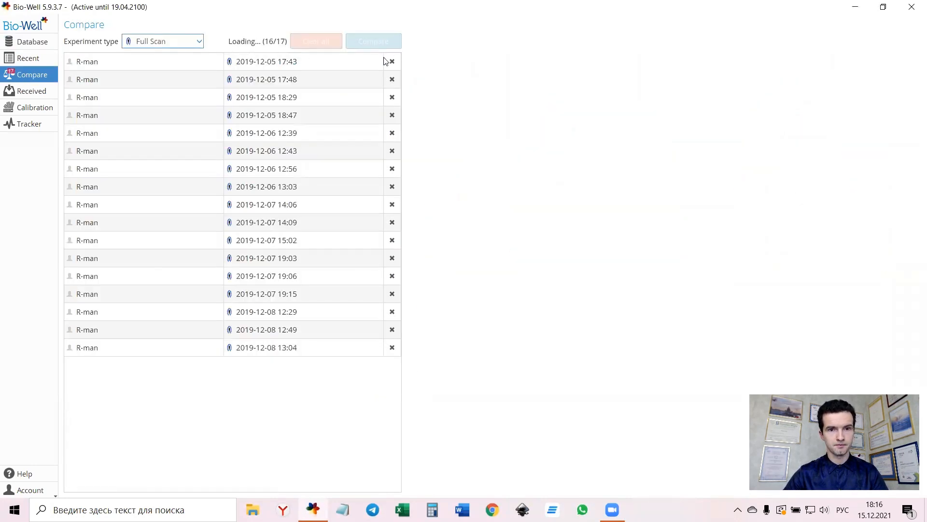
left_click(373, 41)
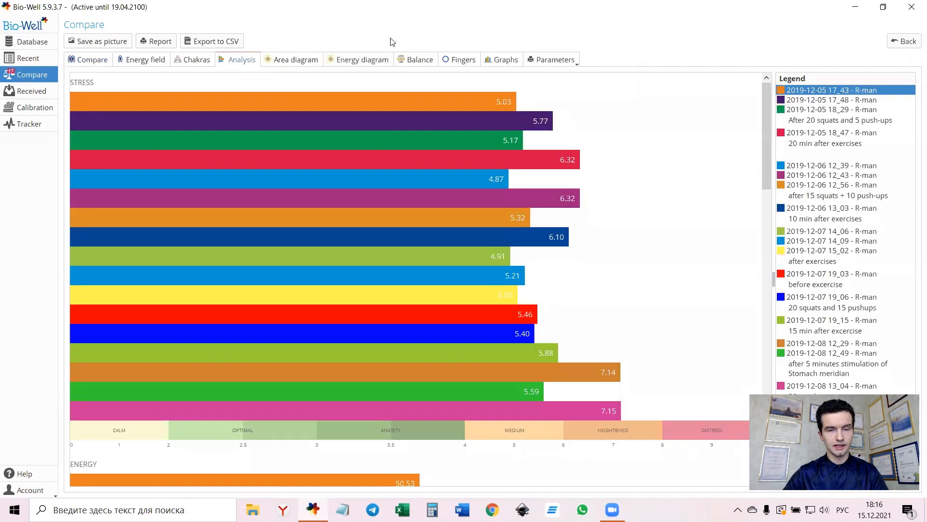
mouse_move(527, 270)
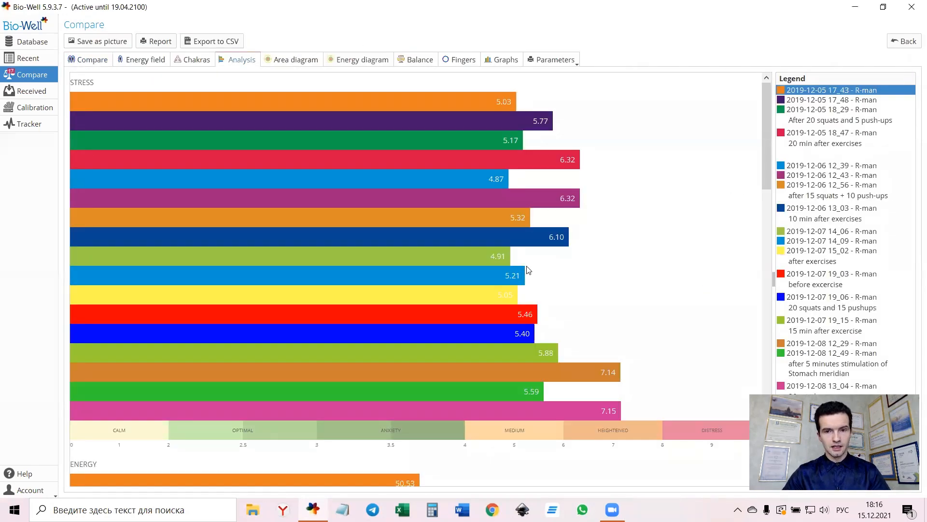
mouse_move(622, 210)
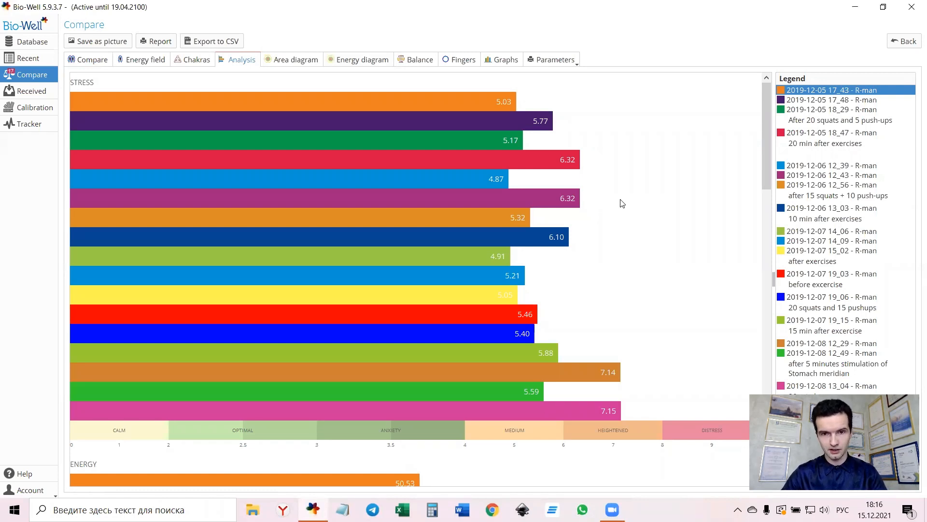
mouse_move(621, 212)
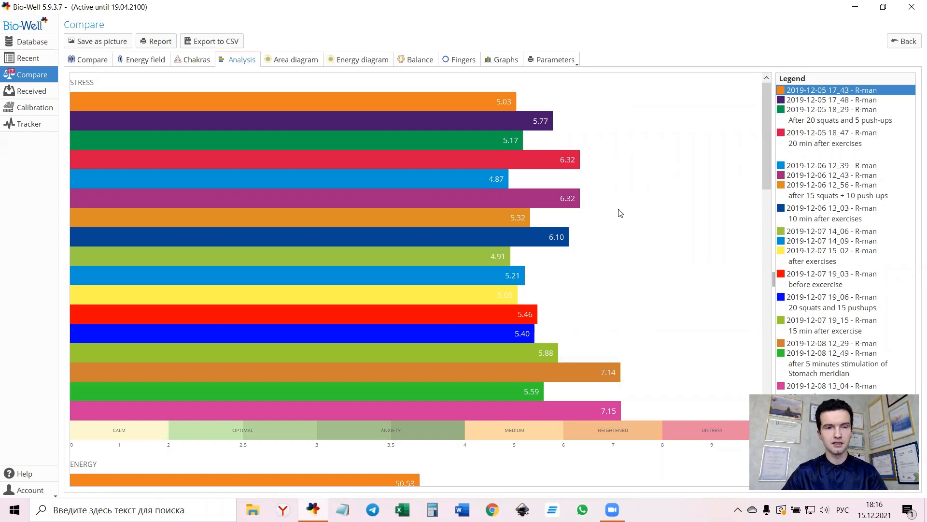
mouse_move(500, 101)
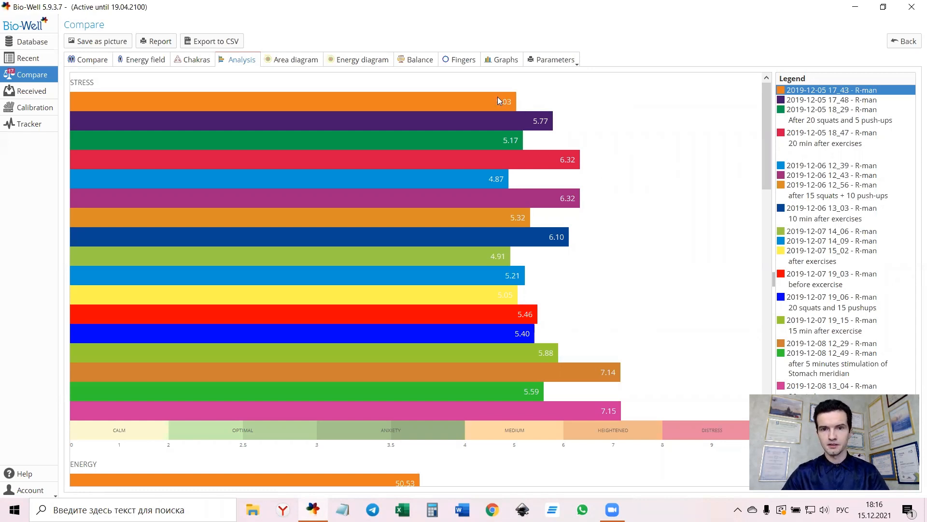
mouse_move(590, 199)
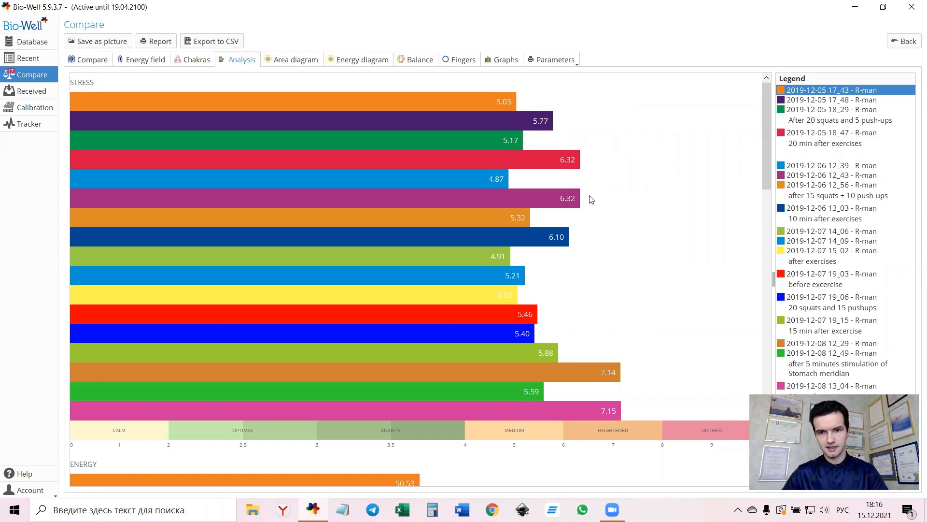
mouse_move(637, 249)
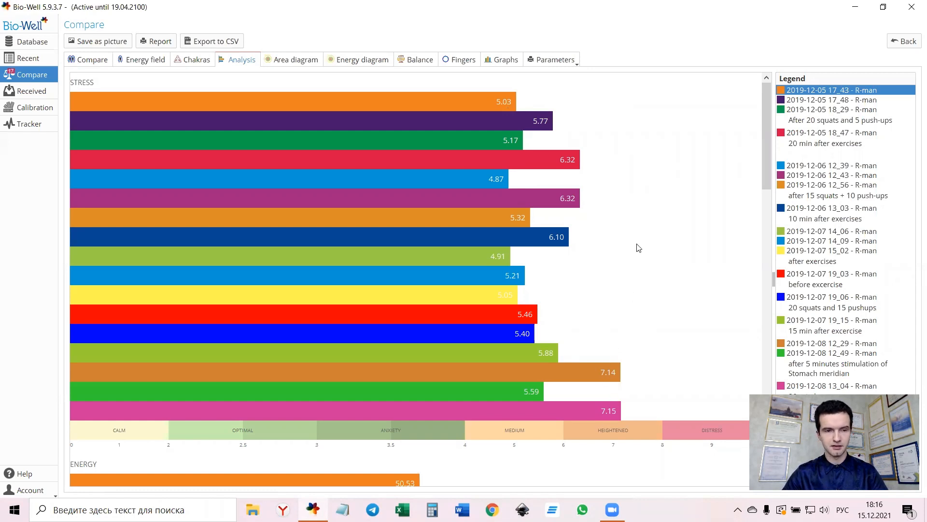
mouse_move(94, 80)
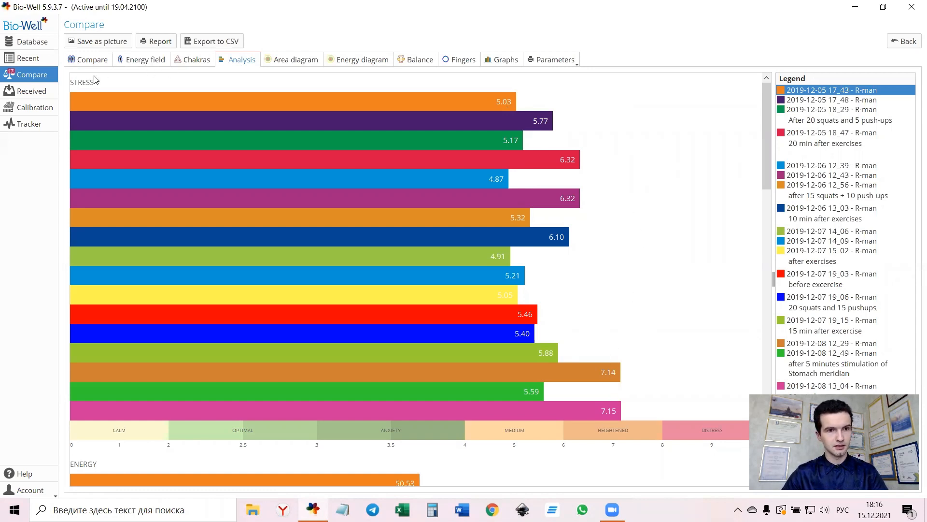
mouse_move(644, 288)
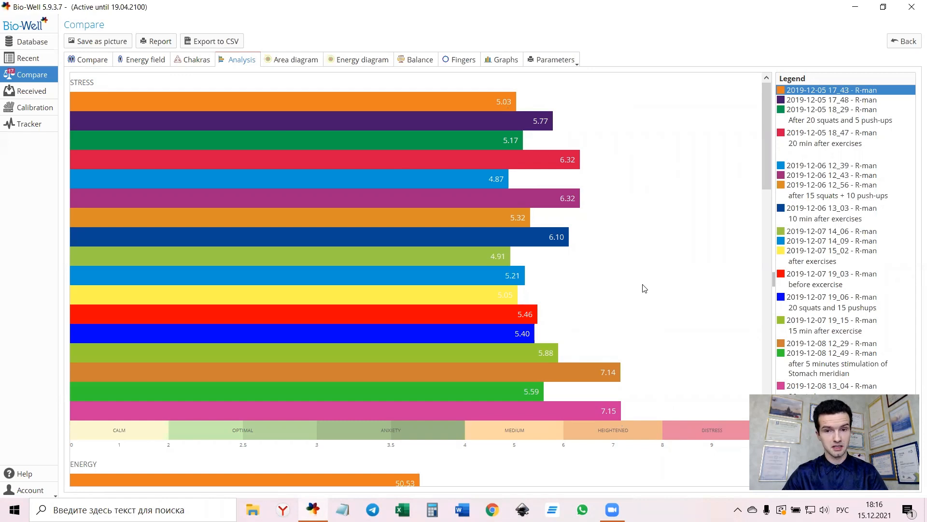
mouse_move(630, 253)
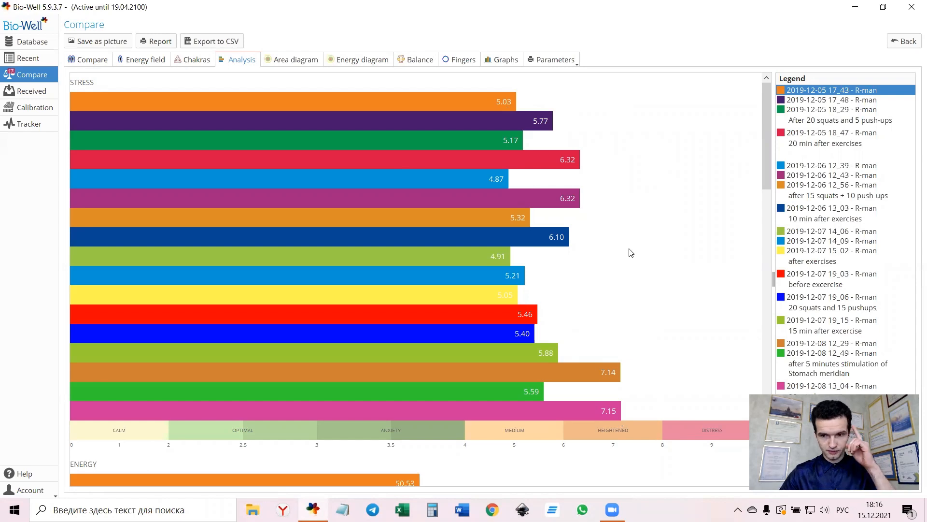
Scroll down the Analysis charts past Energy and Balance toward Organs Disbalance.
scroll("down", 3)
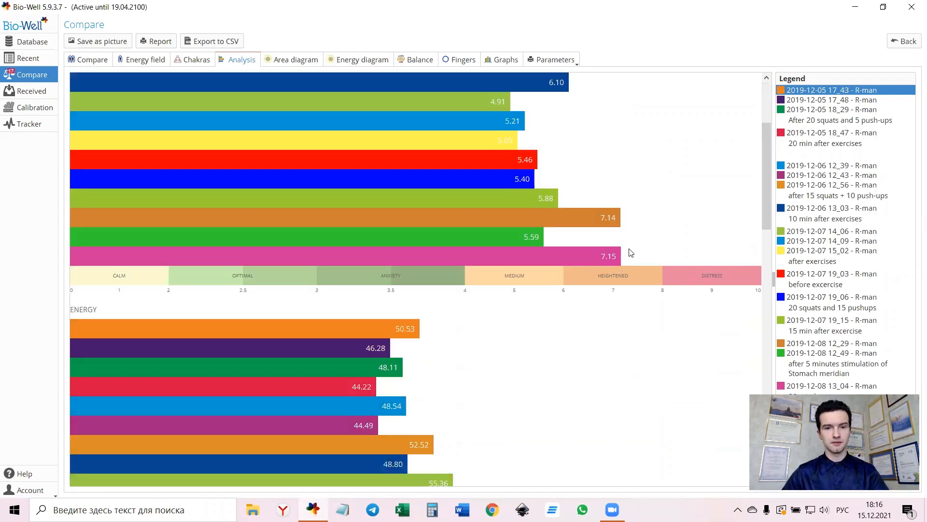
scroll("down", 3)
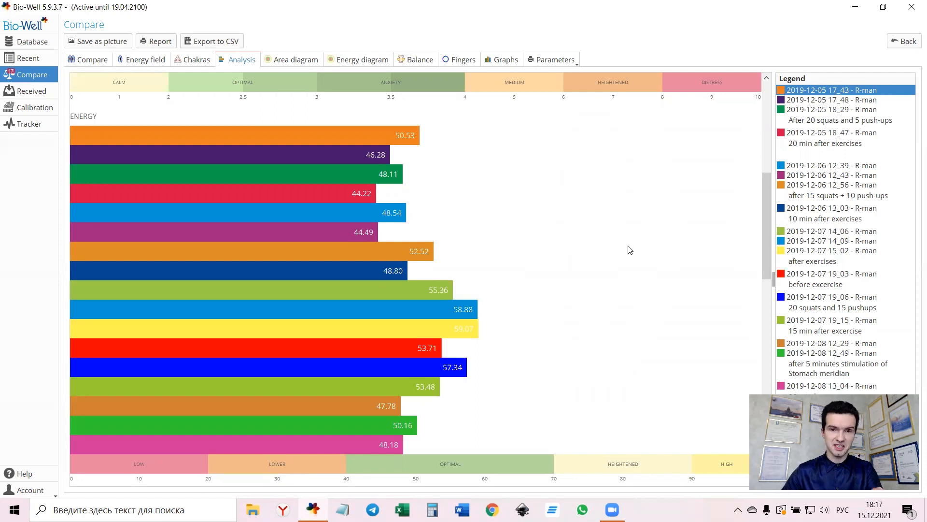
mouse_move(622, 253)
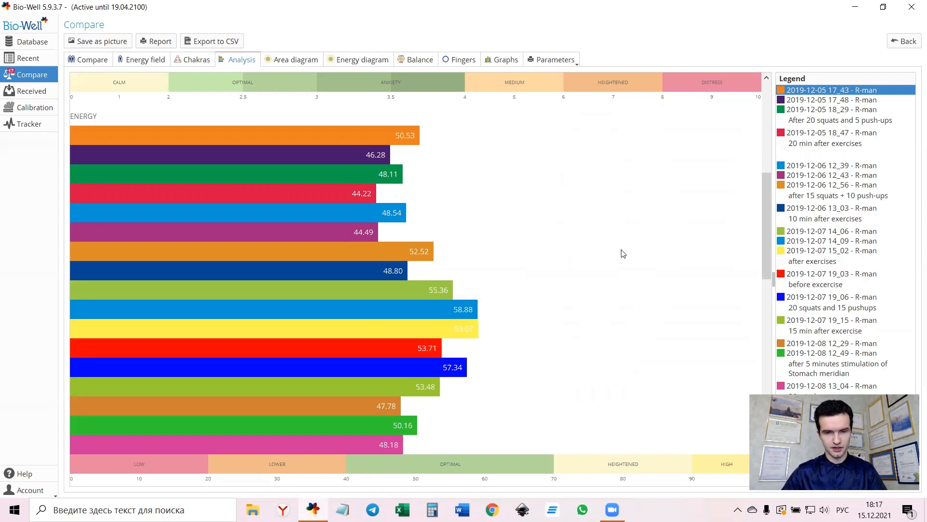
mouse_move(571, 272)
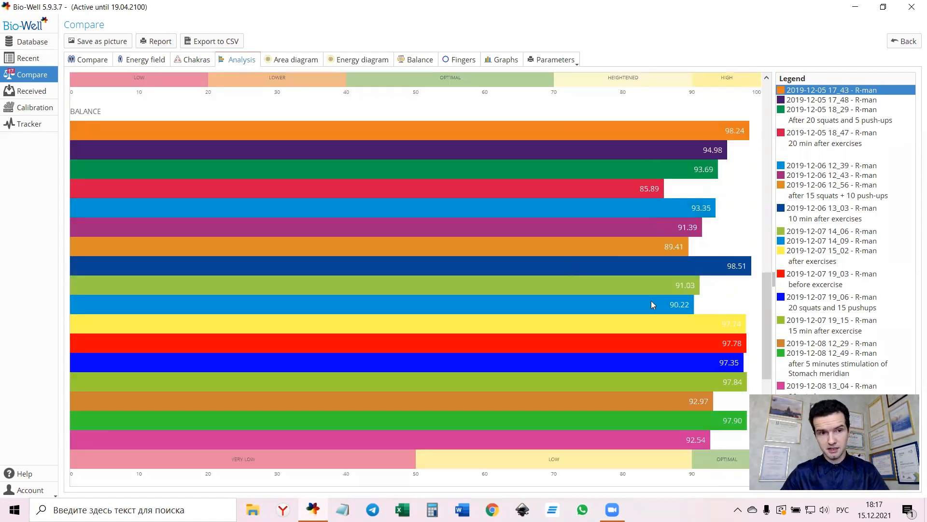
mouse_move(406, 298)
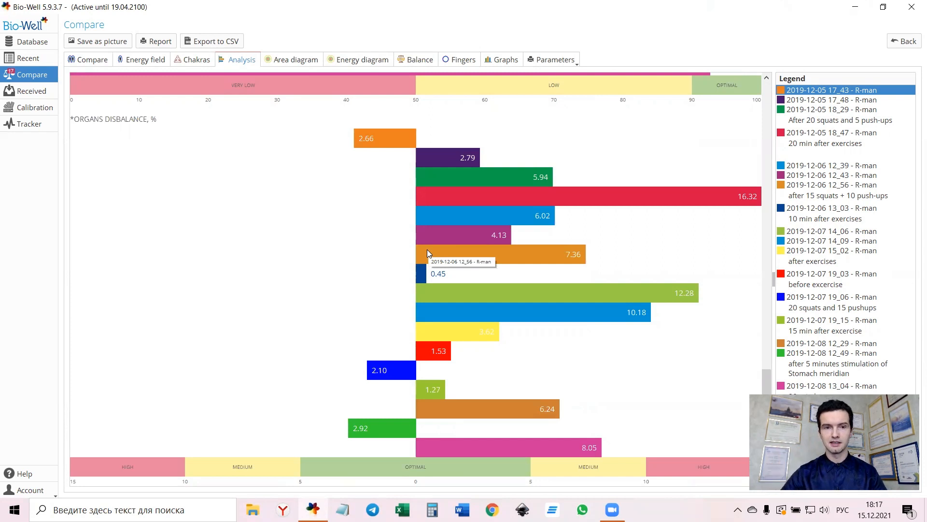
mouse_move(554, 189)
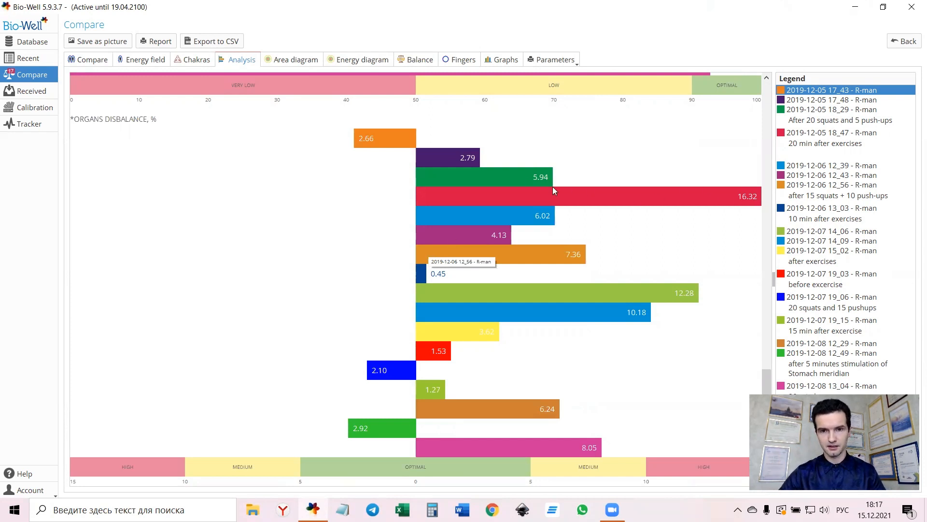
mouse_move(528, 174)
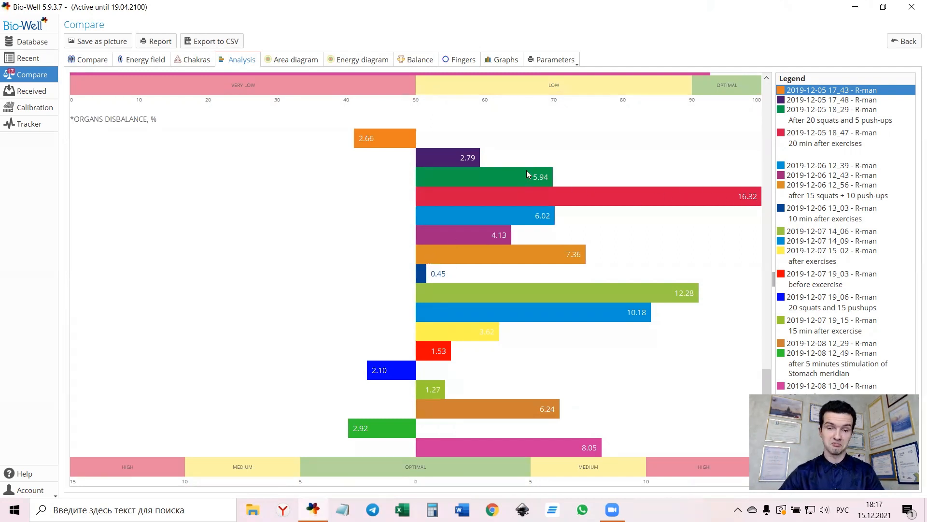
mouse_move(635, 310)
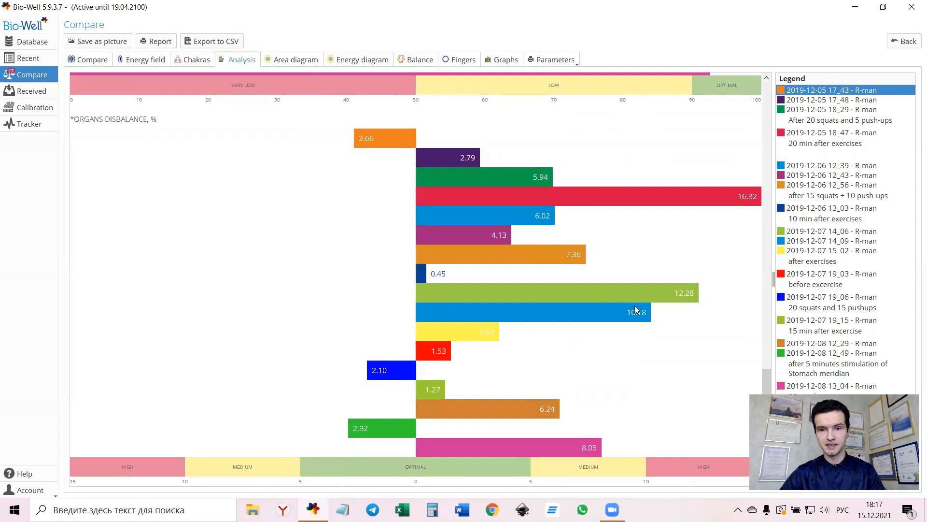
mouse_move(577, 382)
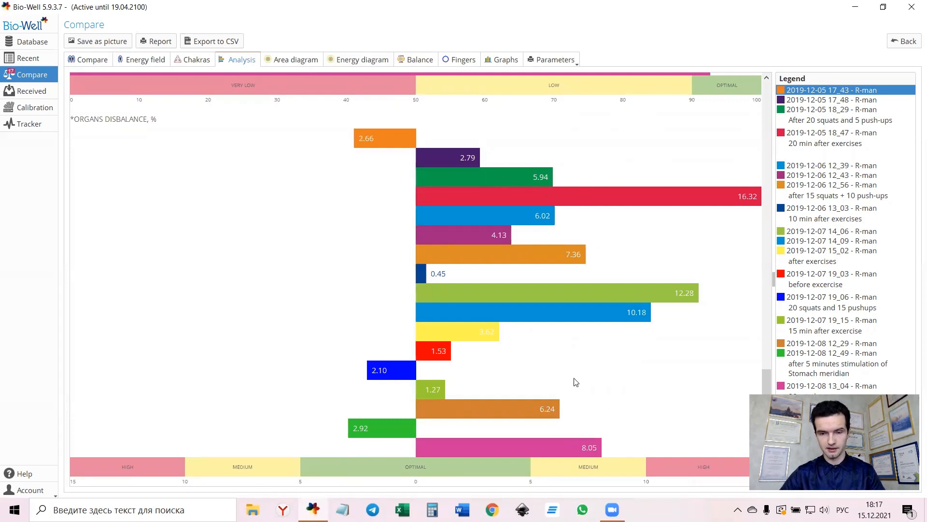
mouse_move(580, 371)
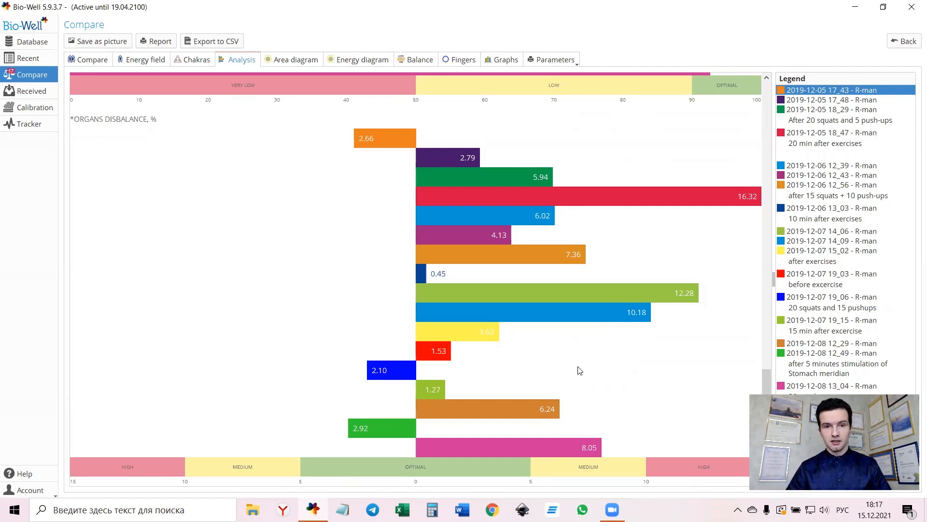
Scroll further to show the balance and organs disbalance charts for all scans.
scroll("down", 3)
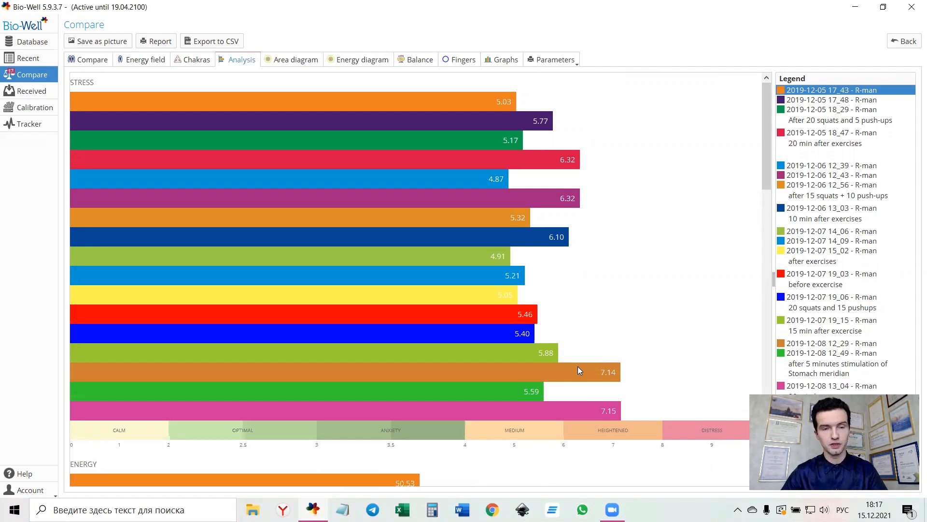
mouse_move(529, 328)
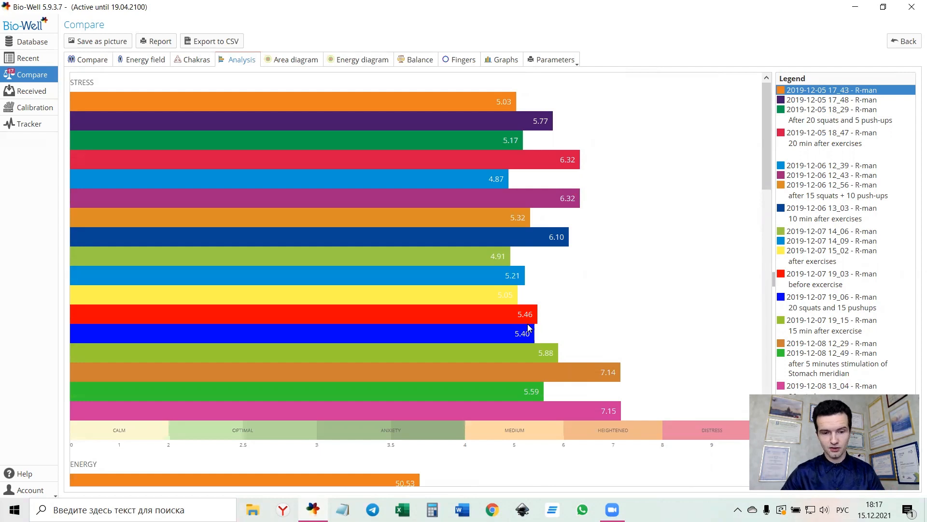
mouse_move(529, 328)
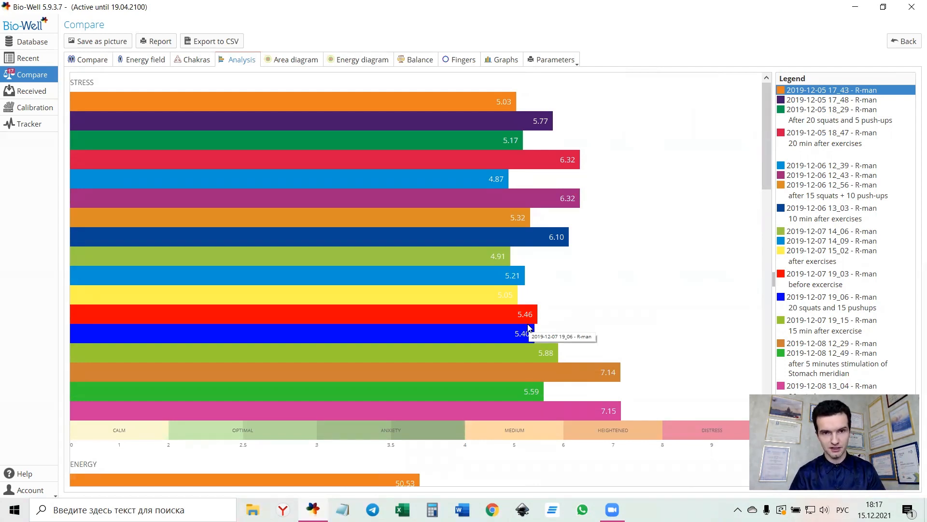
mouse_move(526, 328)
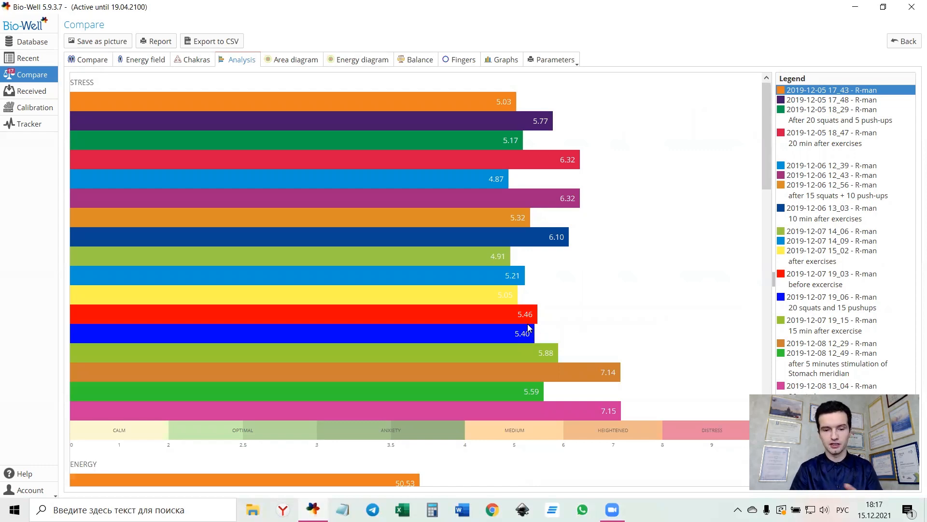
mouse_move(254, 153)
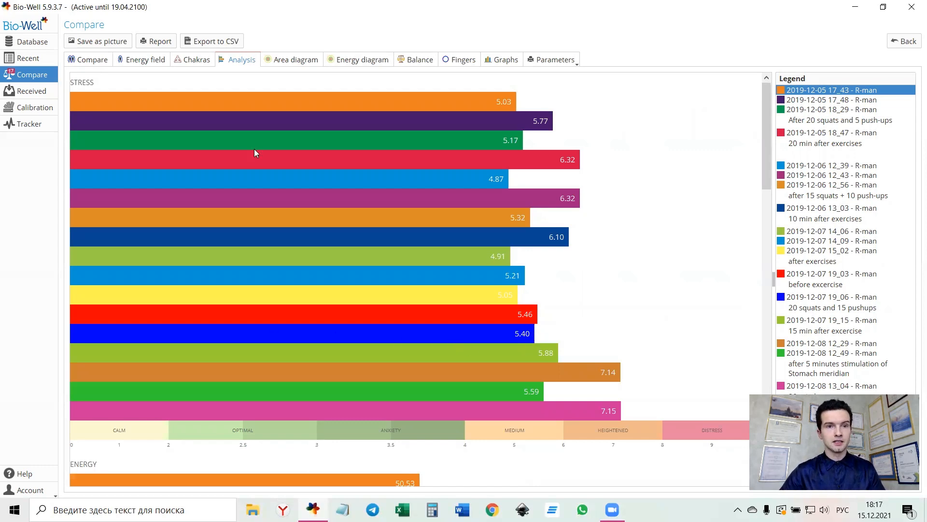
Show the chakra diagram and highlight scans 12-05 17:48, 18:29, 12-06 12:43, 12:56 and 12-07 14:09.
left_click(196, 59)
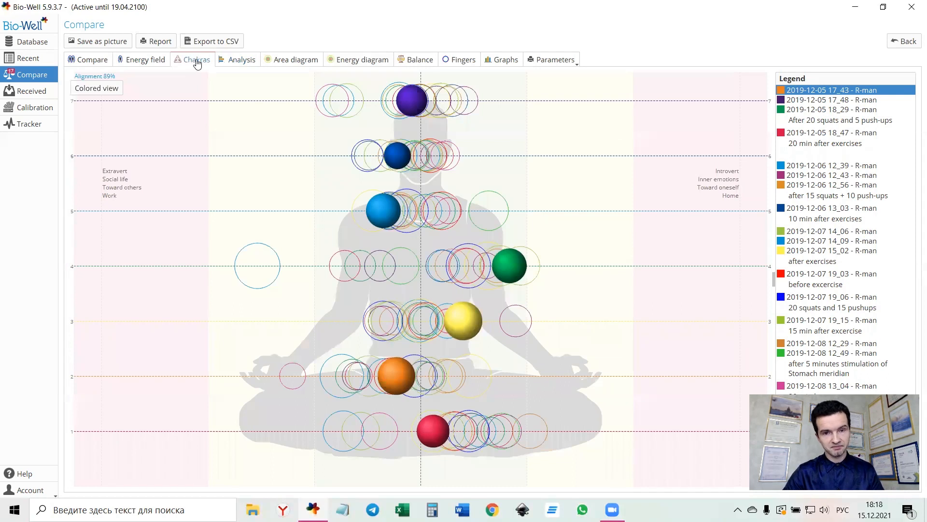
mouse_move(197, 64)
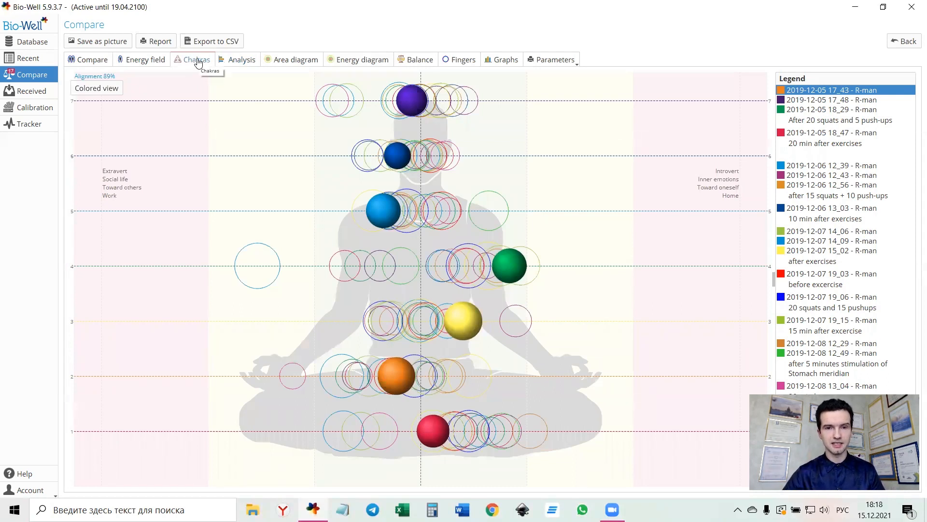
mouse_move(737, 158)
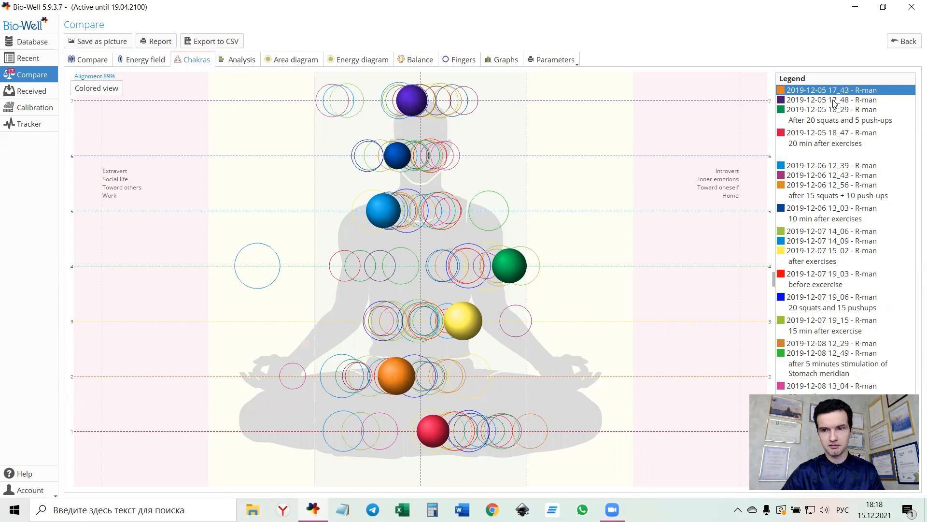
left_click(831, 100)
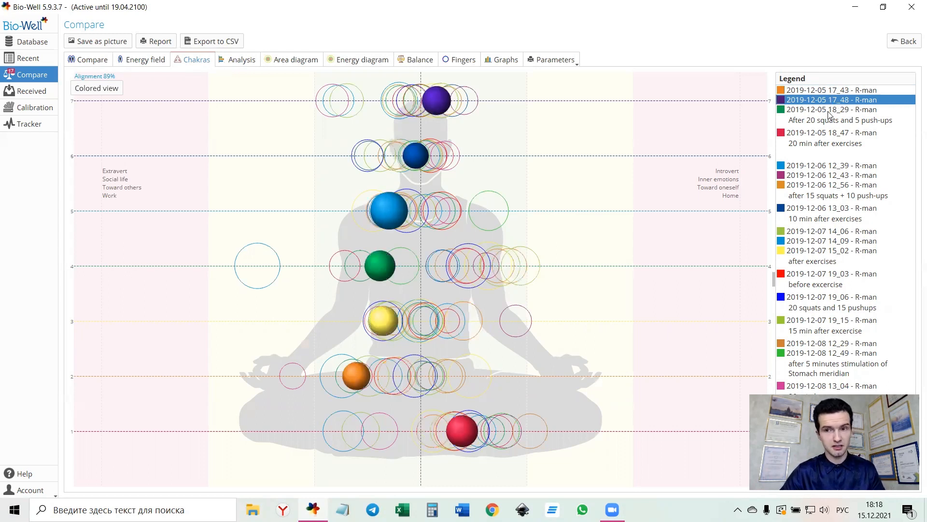
left_click(831, 115)
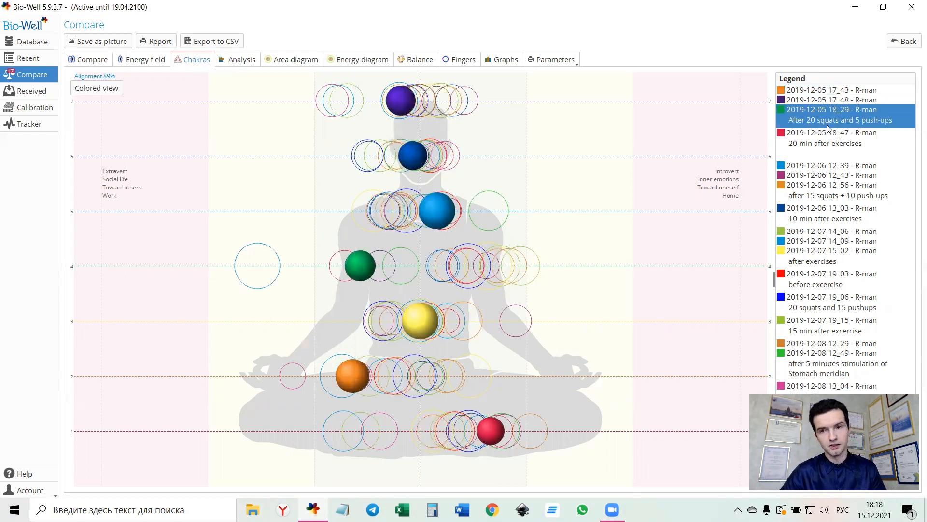
left_click(832, 175)
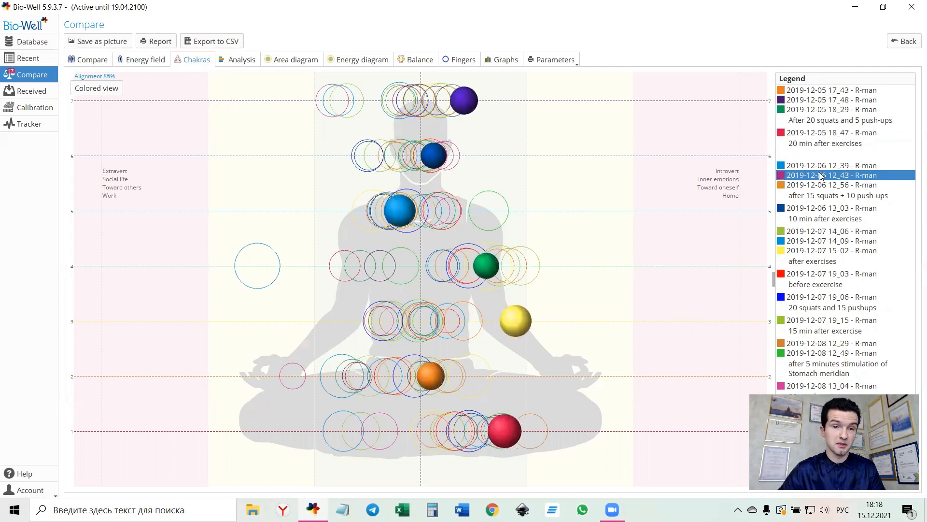
left_click(832, 184)
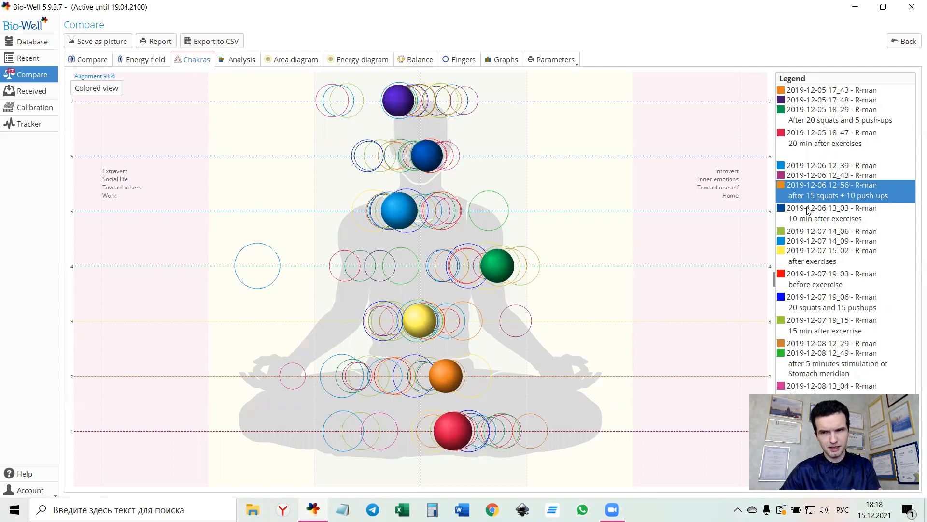
left_click(833, 240)
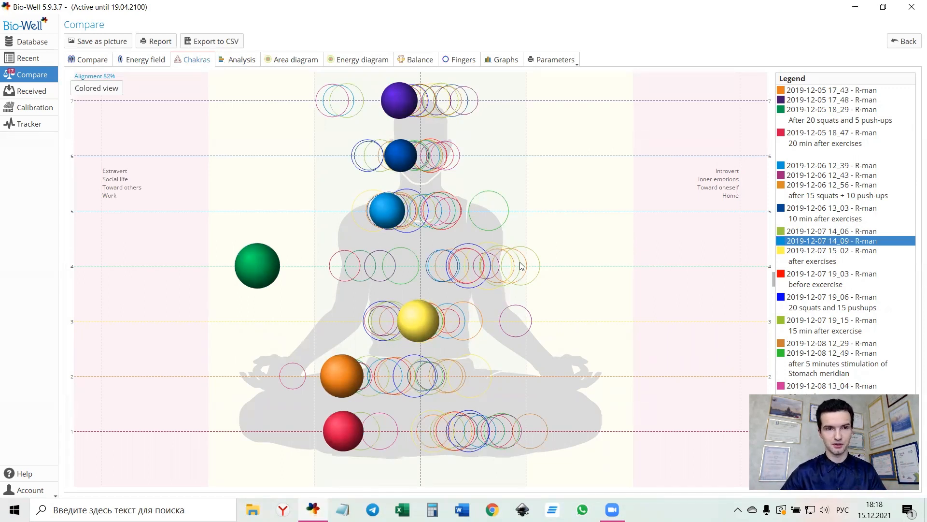
mouse_move(373, 184)
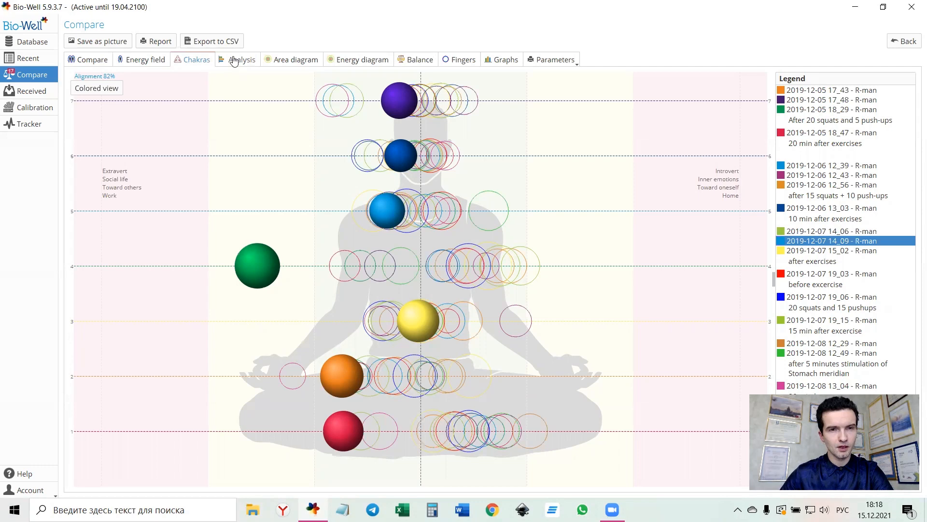
Return to the Analysis stress bar chart for all seventeen scans.
left_click(241, 59)
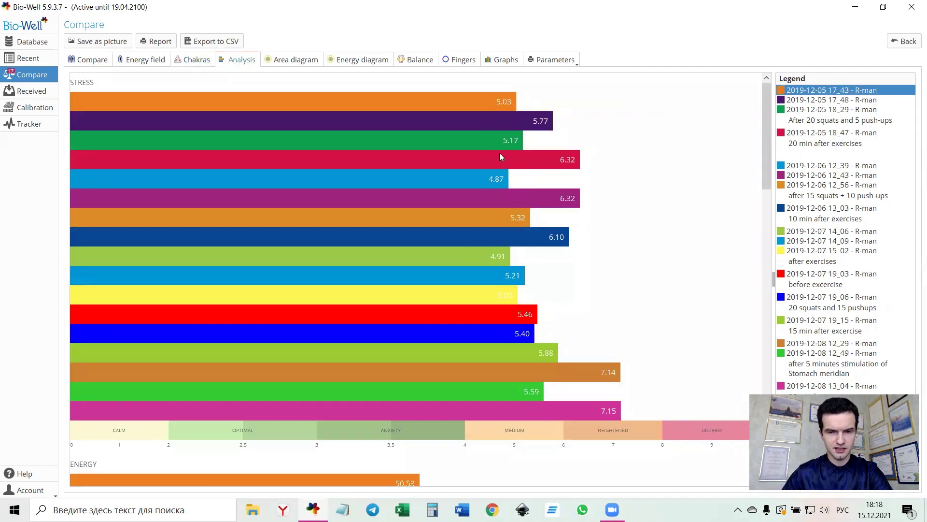
mouse_move(501, 157)
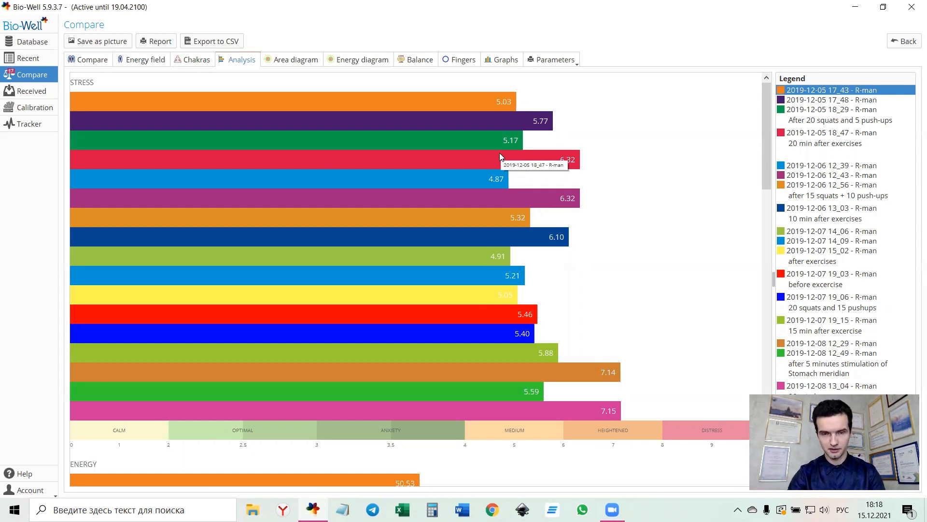
mouse_move(501, 157)
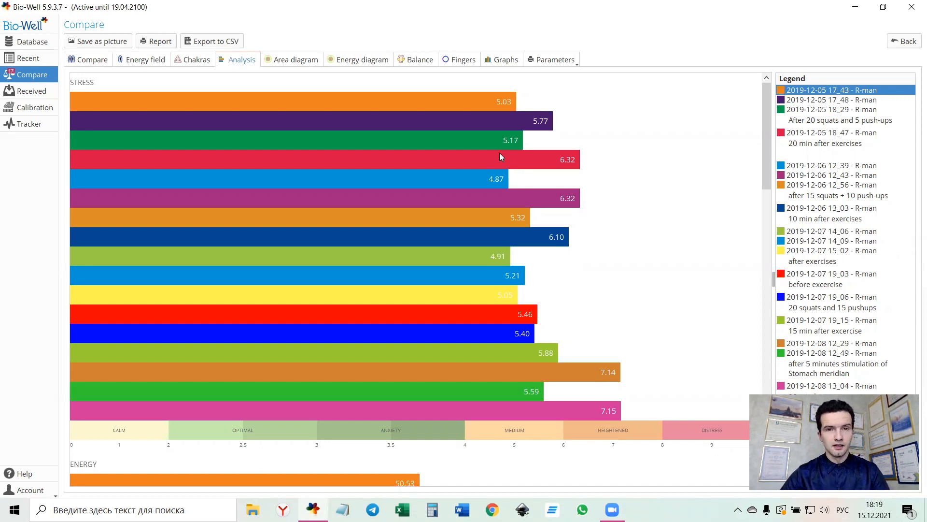
Glance at the left-right organ Balance chart, then return to the Analysis charts.
left_click(419, 59)
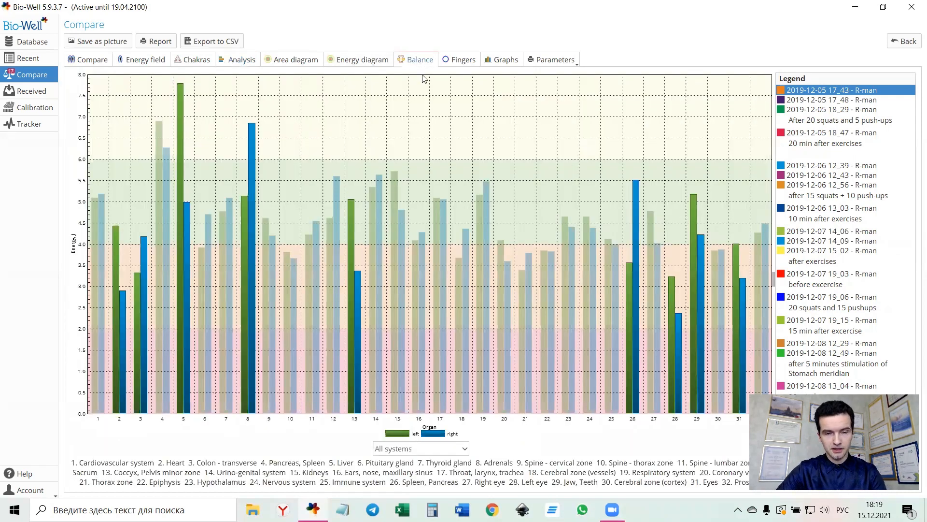
mouse_move(477, 138)
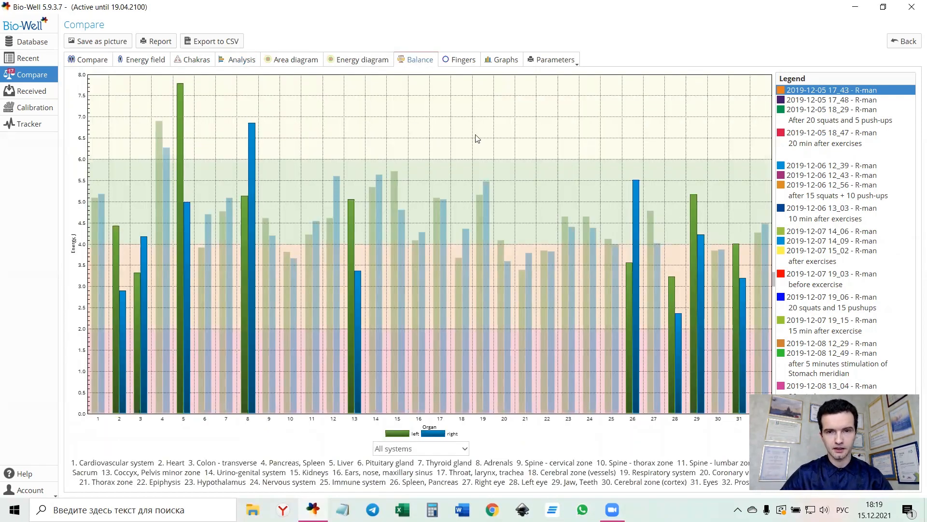
left_click(242, 59)
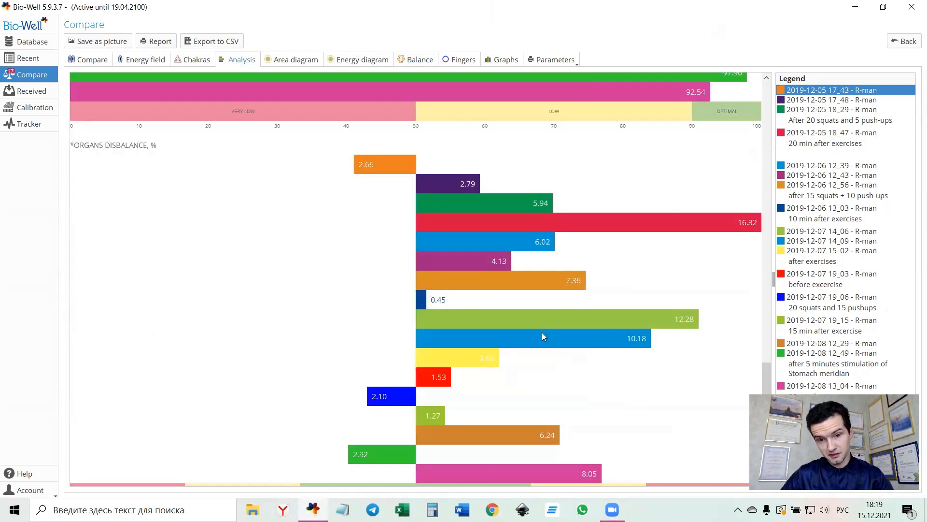
mouse_move(549, 231)
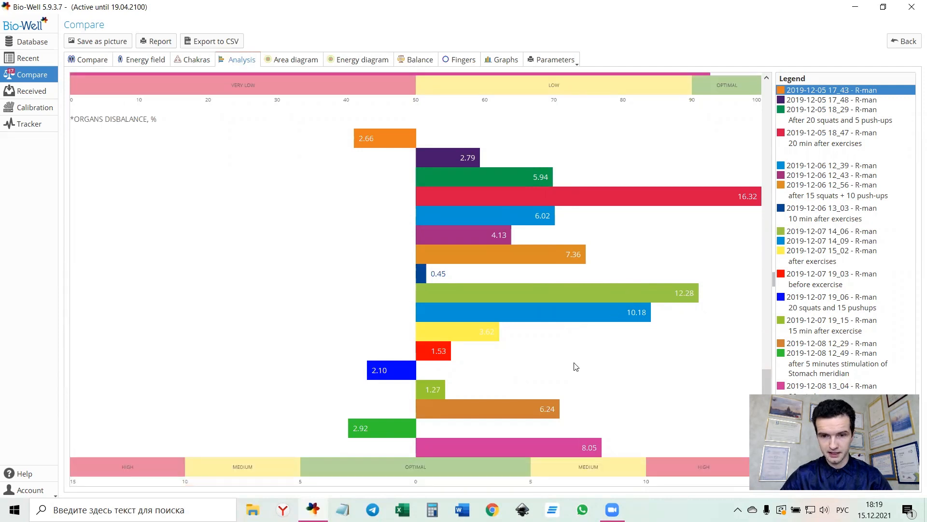
mouse_move(635, 367)
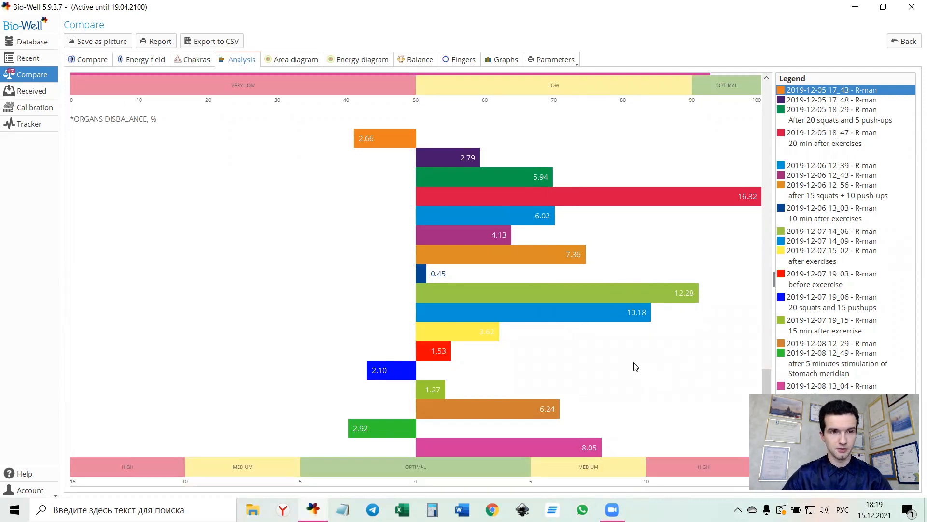
mouse_move(633, 362)
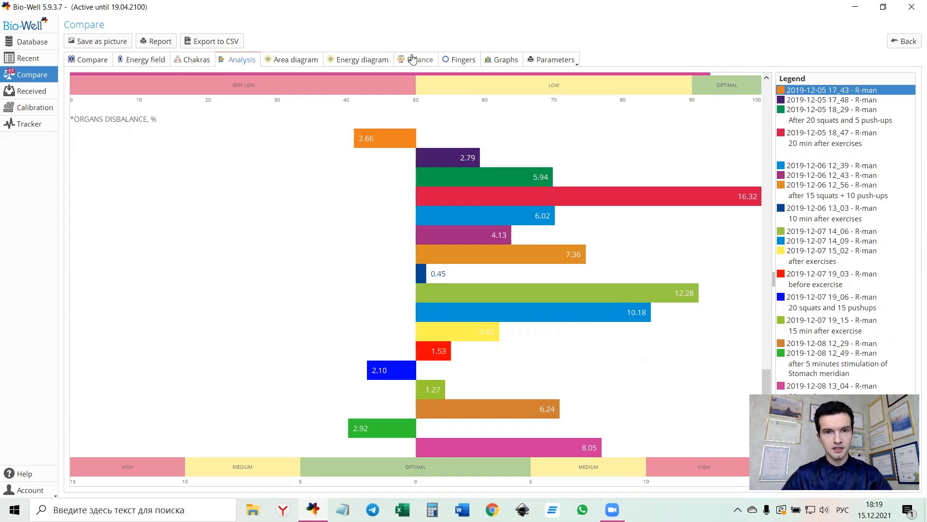
Show the organ Balance chart and highlight scans 12-05 18:47, 12-06 12:43, 12-07 14:06, 19:03 and 12-08 12:49.
left_click(420, 59)
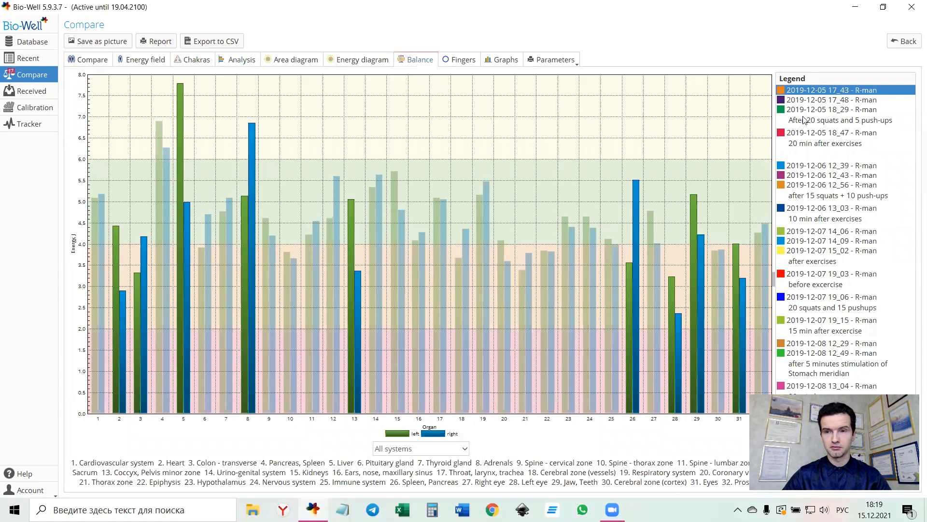
mouse_move(828, 100)
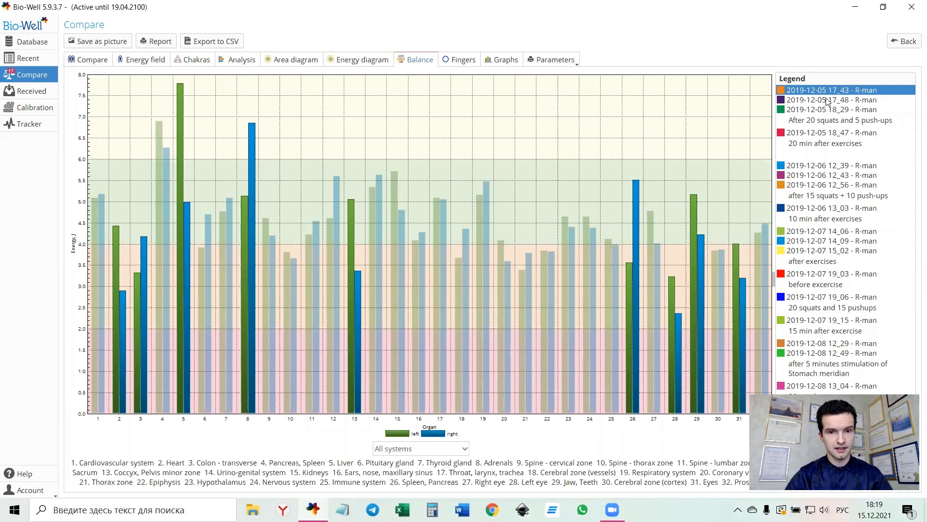
left_click(835, 138)
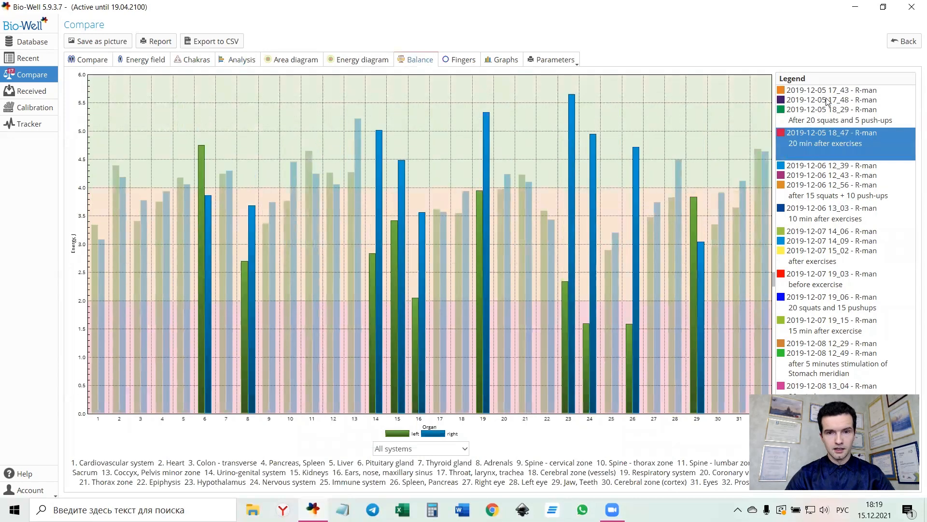
left_click(832, 175)
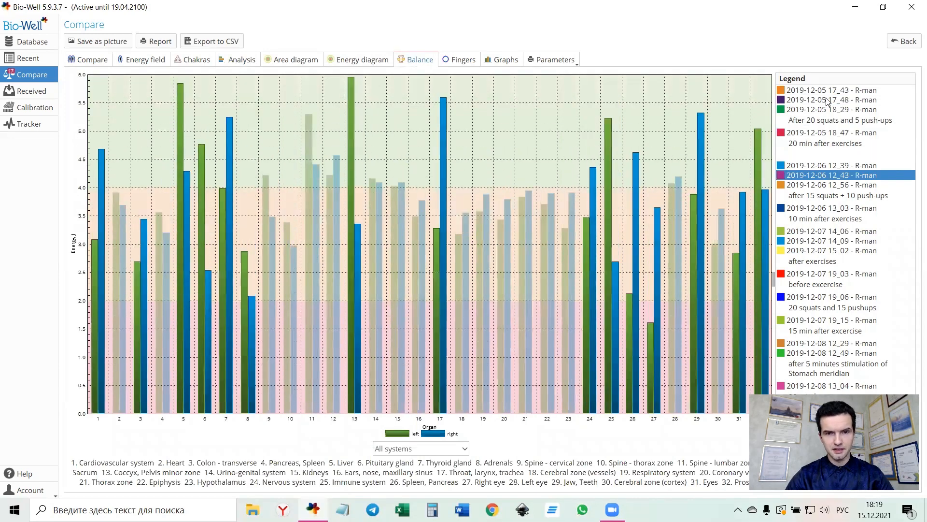
left_click(832, 231)
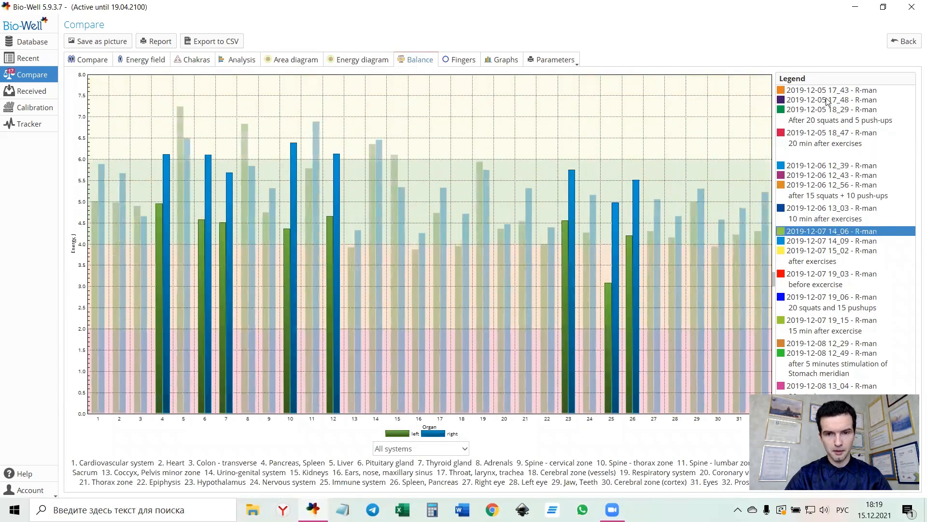
left_click(831, 278)
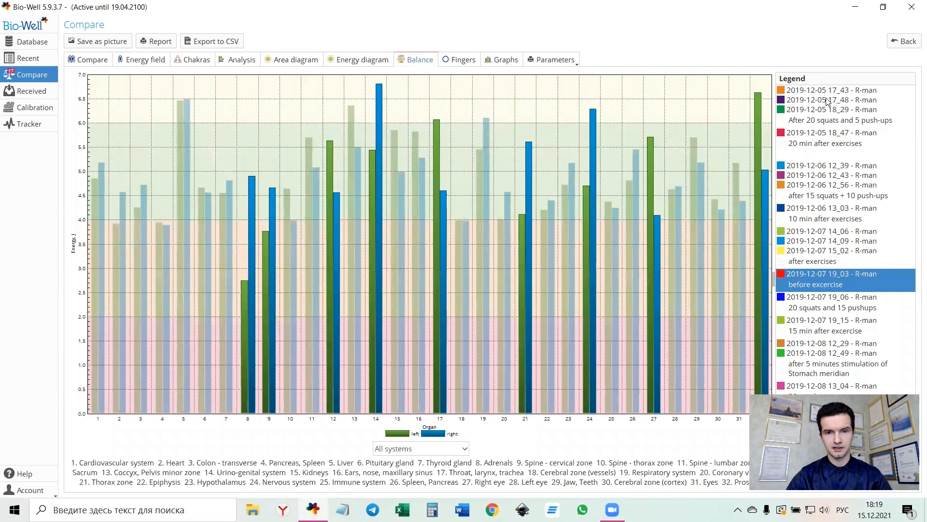
left_click(833, 358)
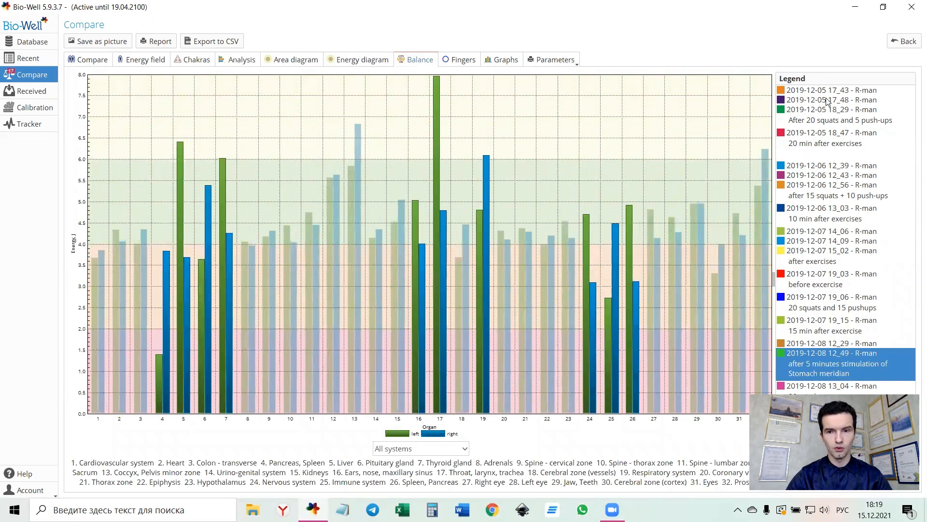
left_click(832, 385)
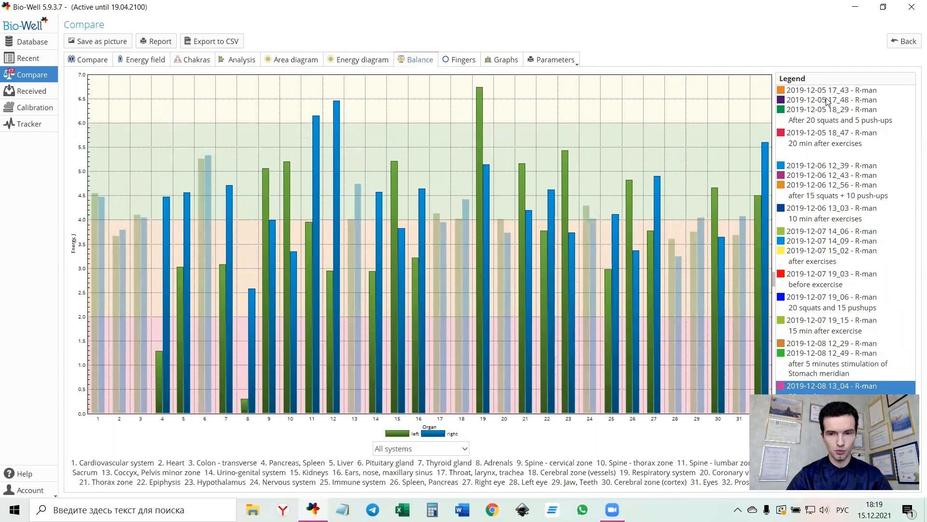
left_click(832, 353)
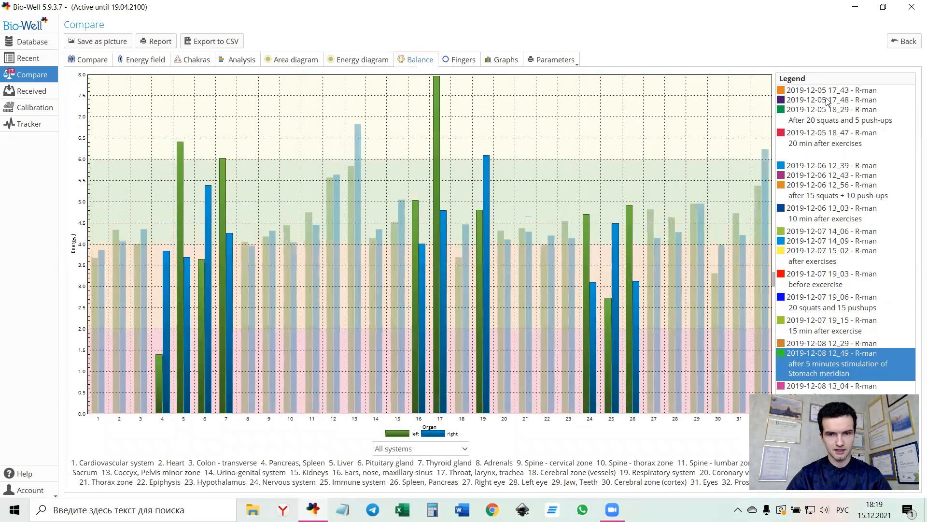
left_click(831, 320)
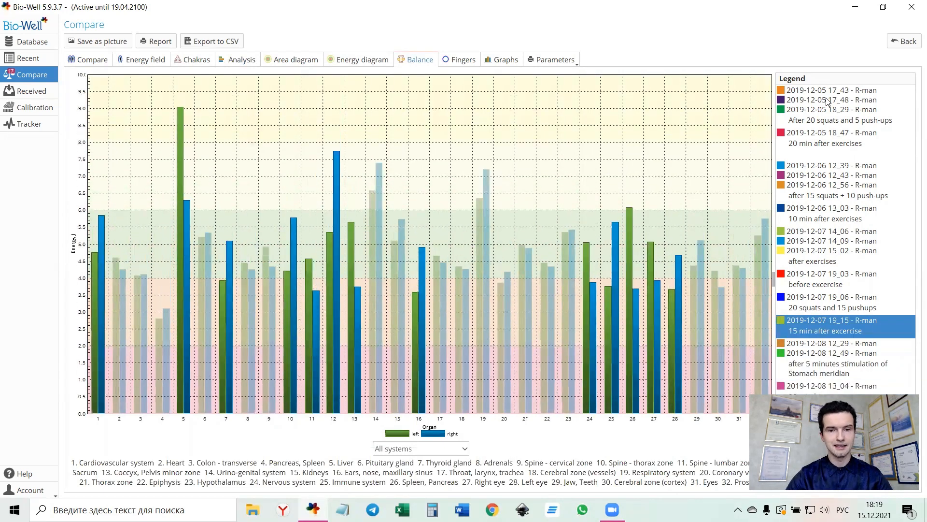
left_click(831, 240)
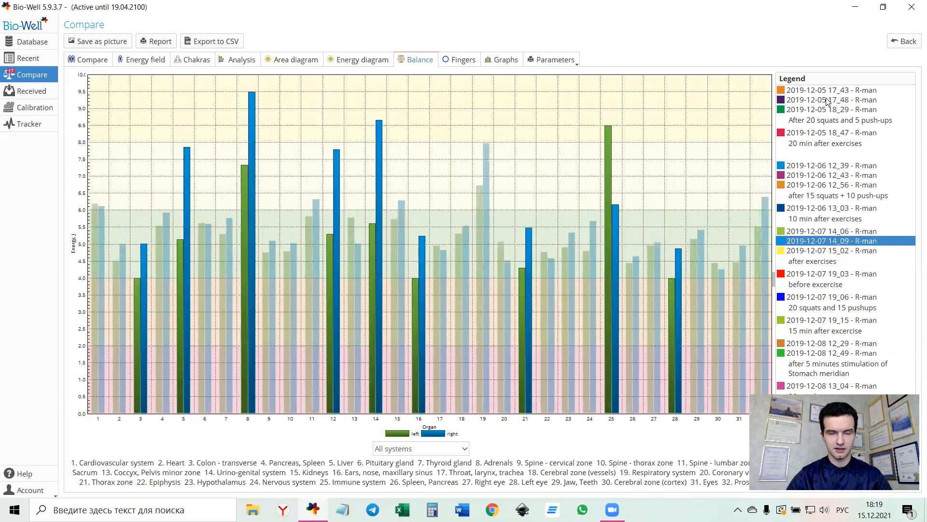
left_click(831, 207)
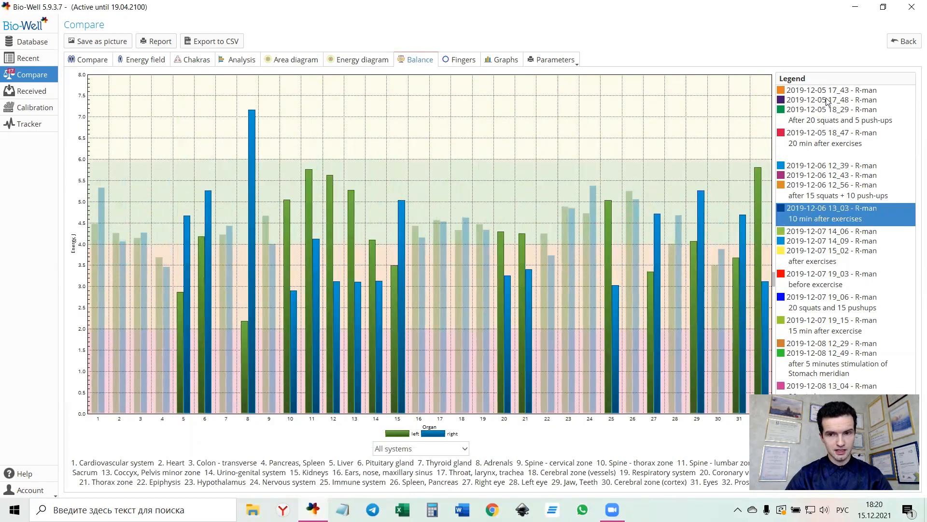
mouse_move(605, 64)
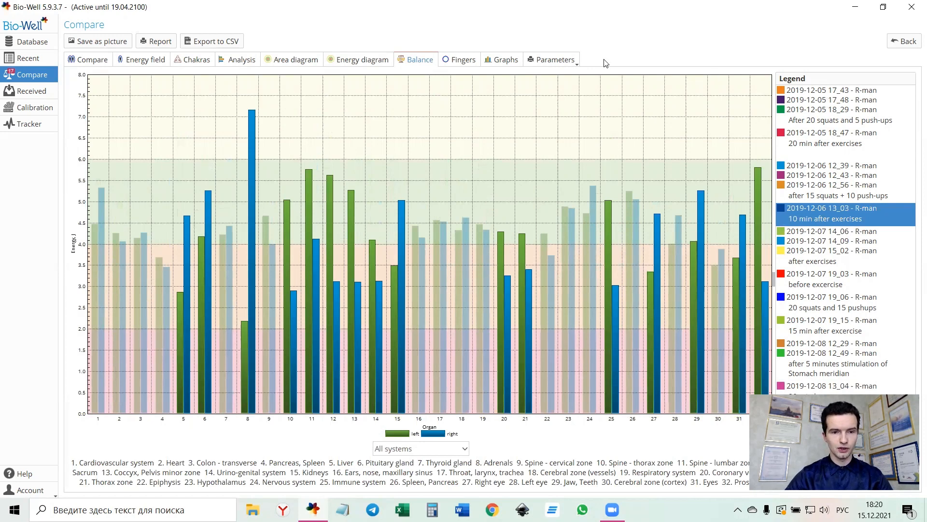
mouse_move(249, 352)
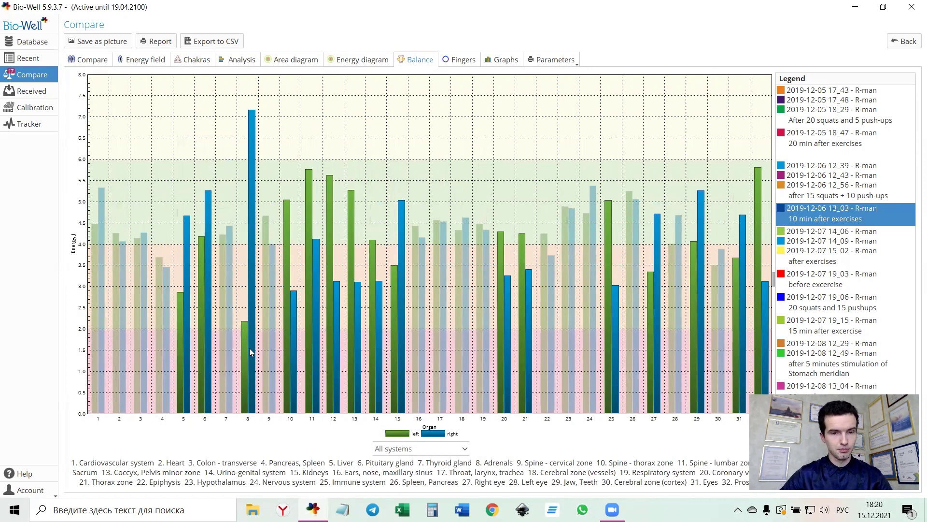
mouse_move(494, 469)
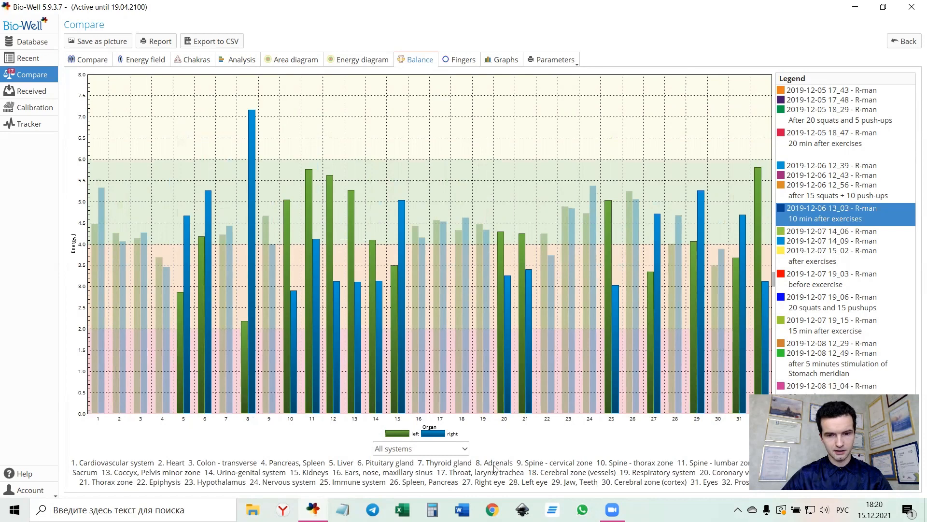
mouse_move(594, 409)
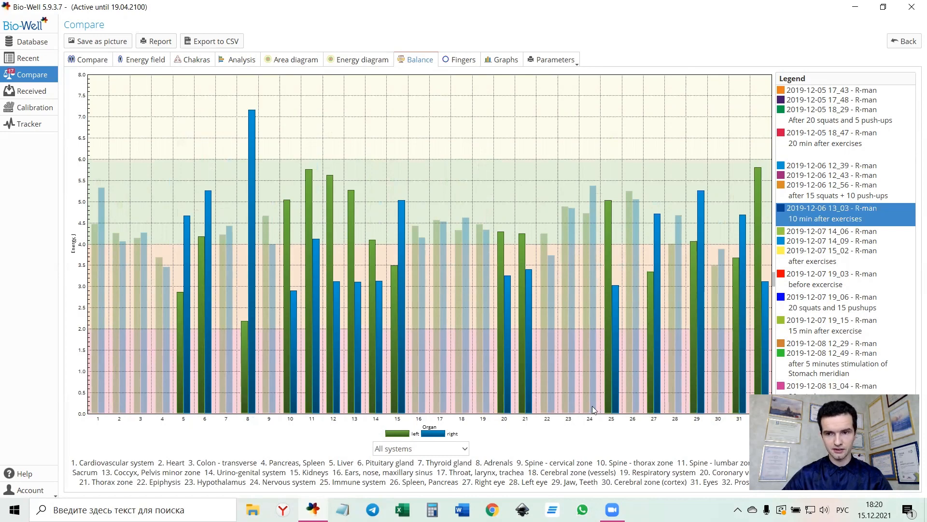
left_click(846, 175)
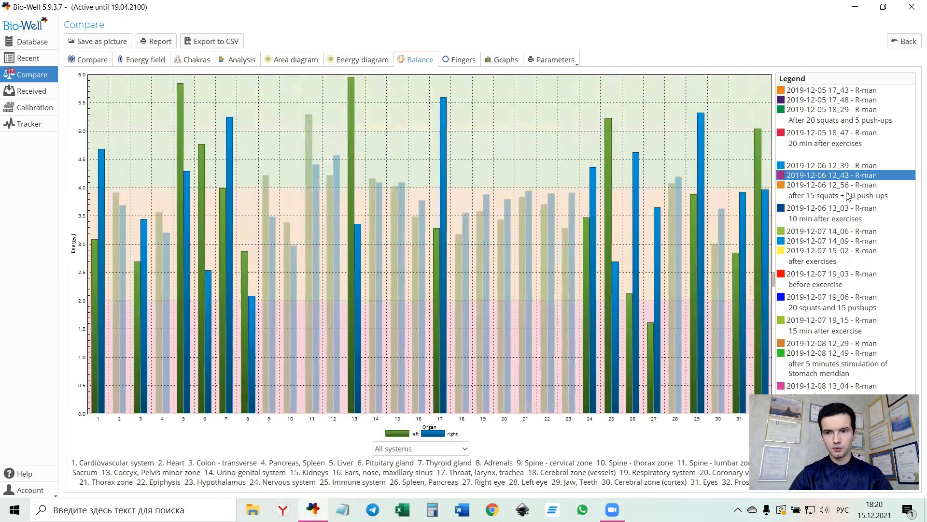
left_click(832, 90)
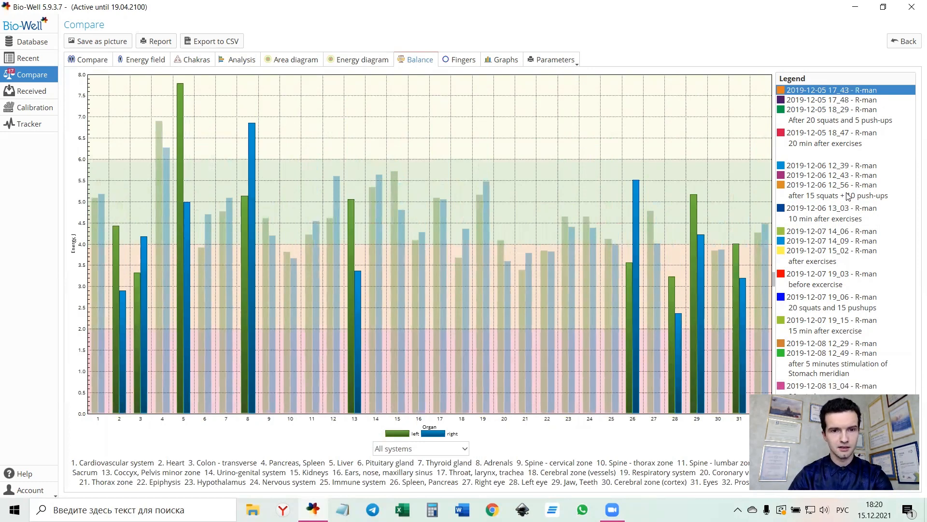
left_click(831, 114)
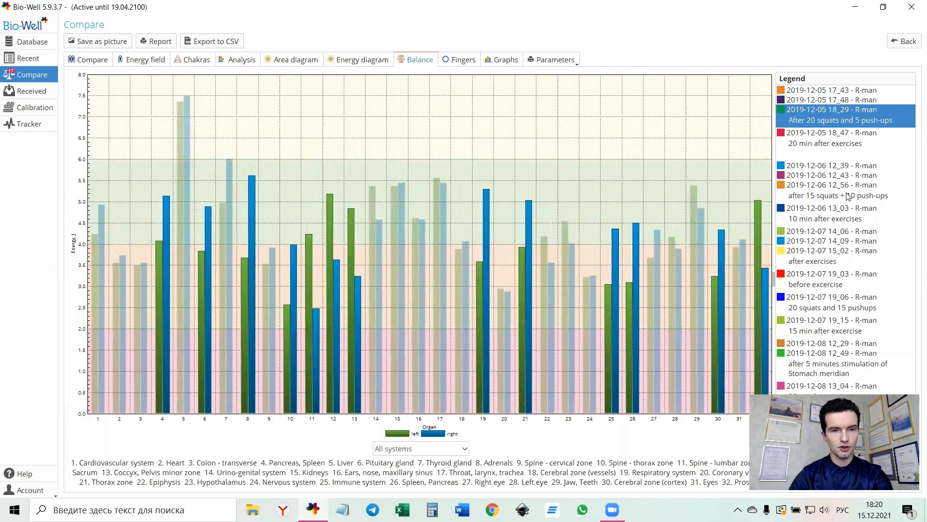
left_click(832, 165)
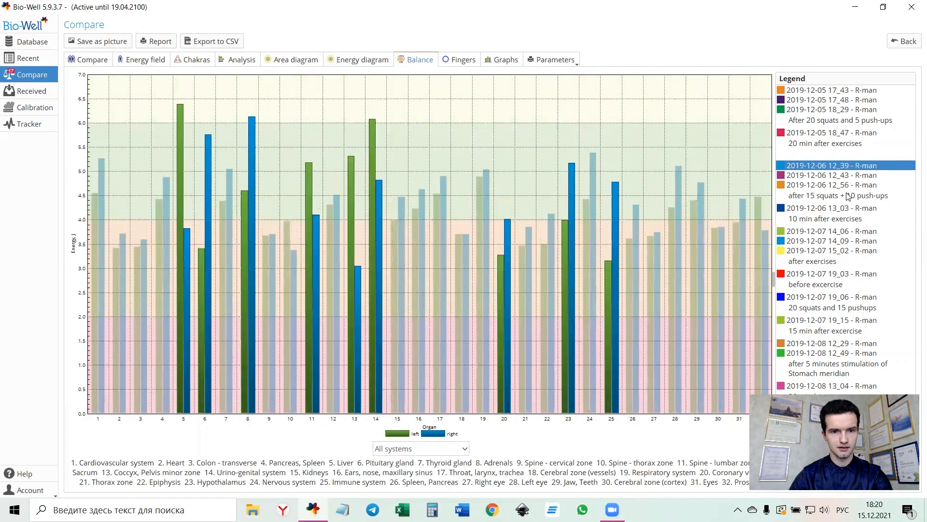
left_click(831, 175)
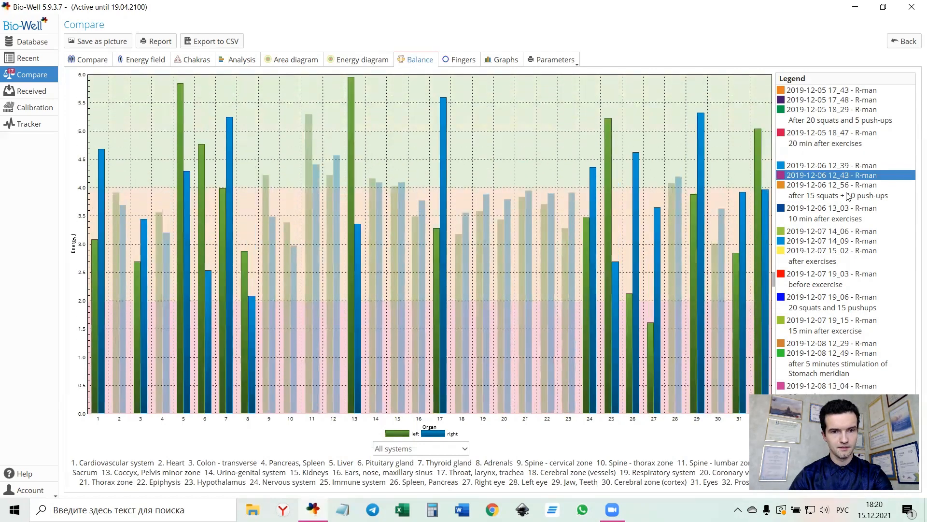
left_click(832, 208)
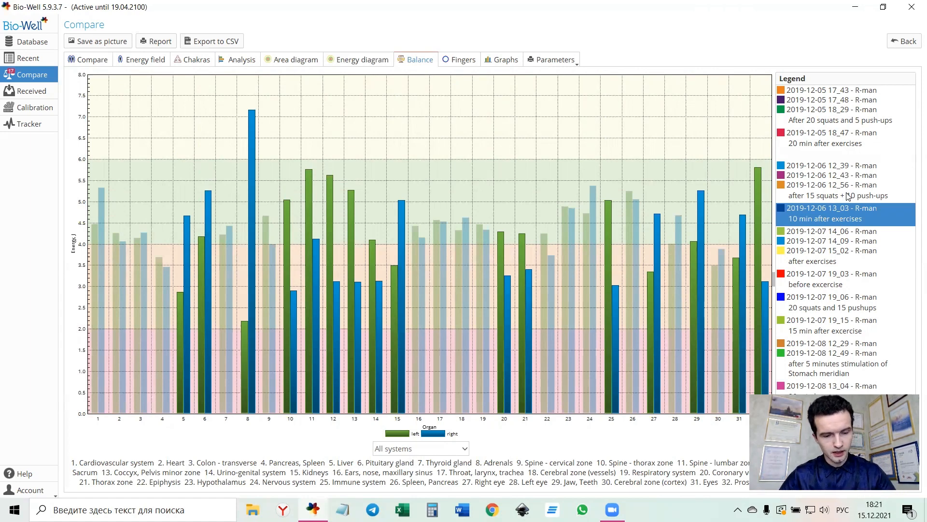
mouse_move(763, 87)
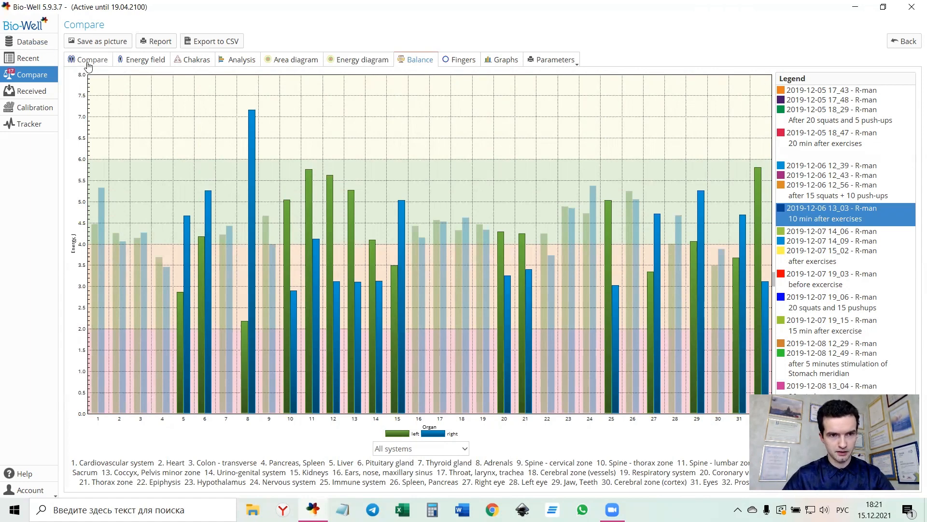
left_click(34, 41)
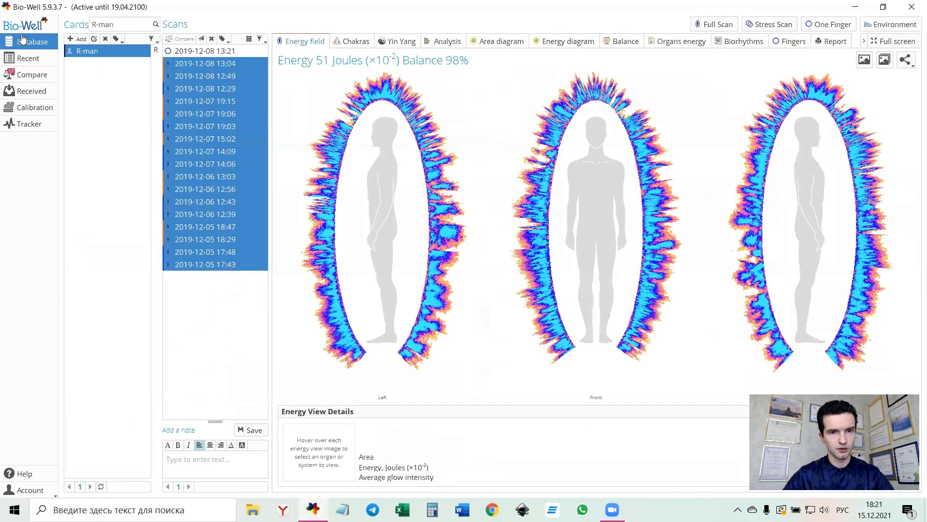
left_click(205, 64)
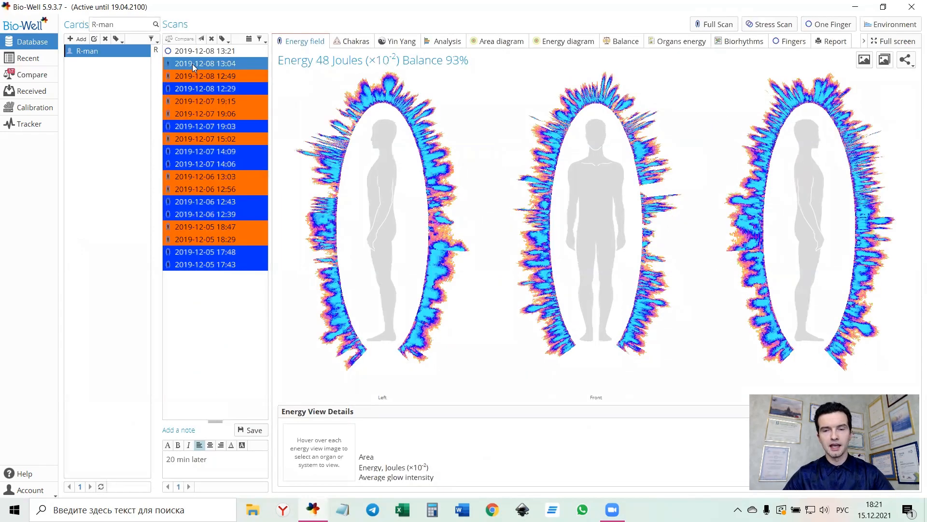
left_click(204, 76)
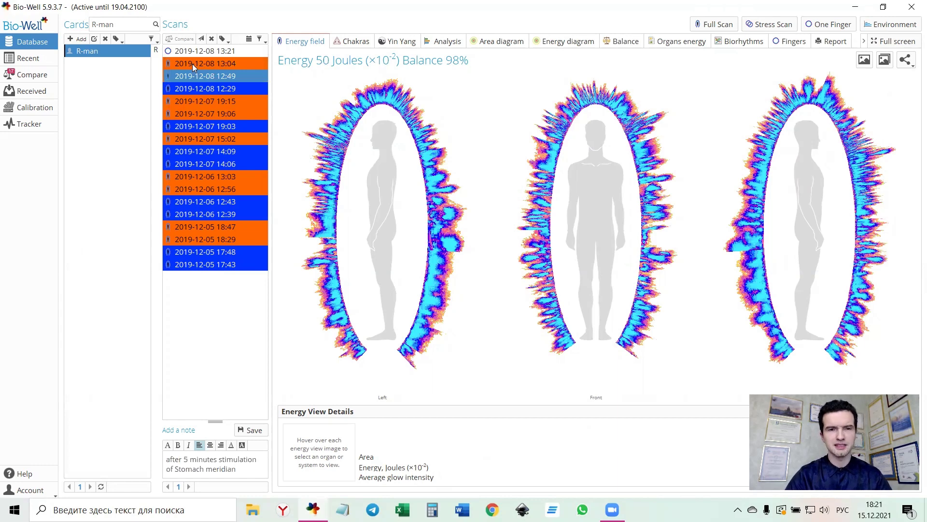
left_click(205, 87)
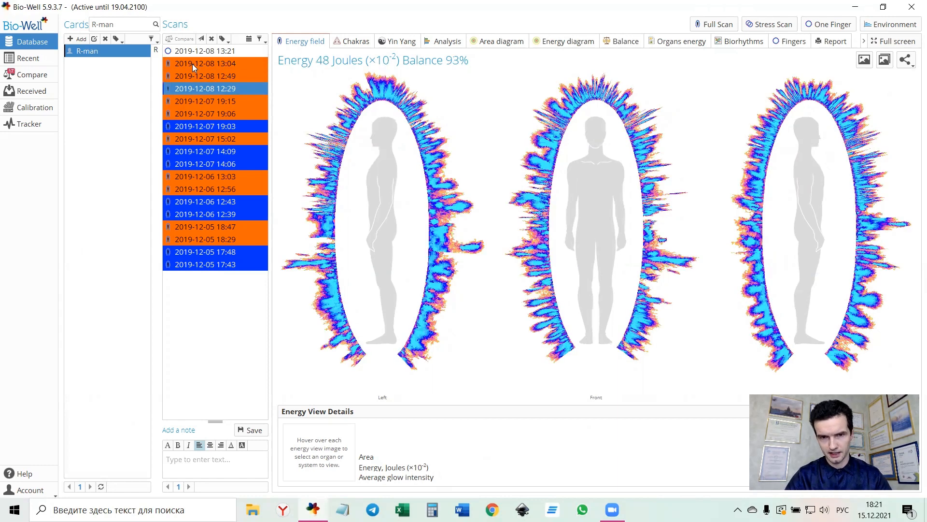
left_click(205, 101)
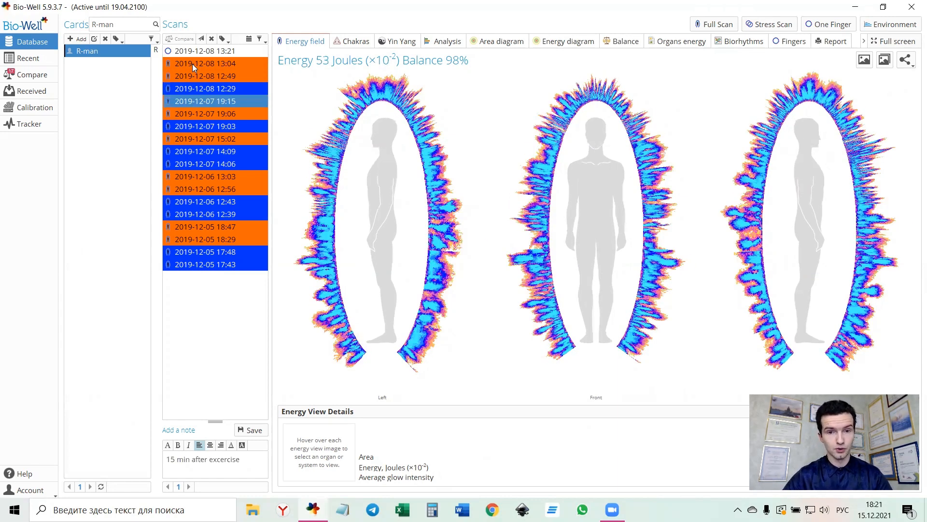
mouse_move(441, 220)
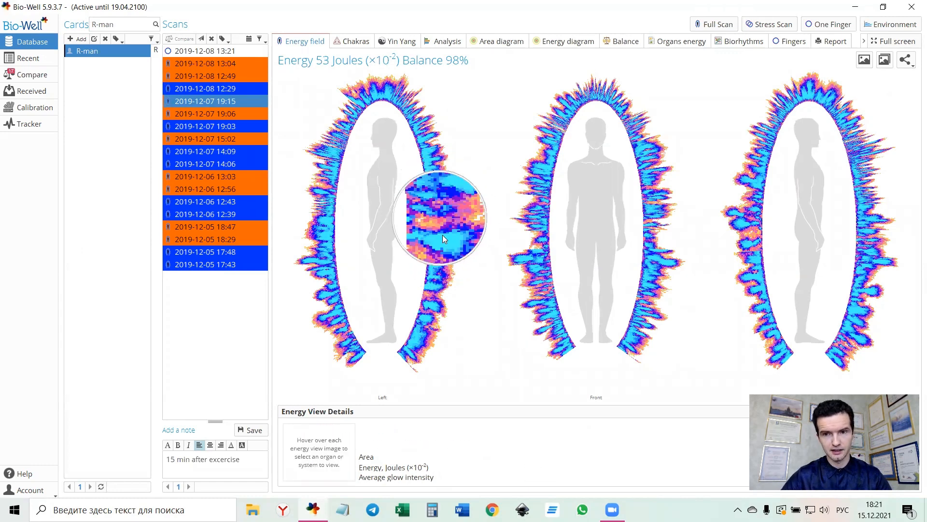
mouse_move(513, 268)
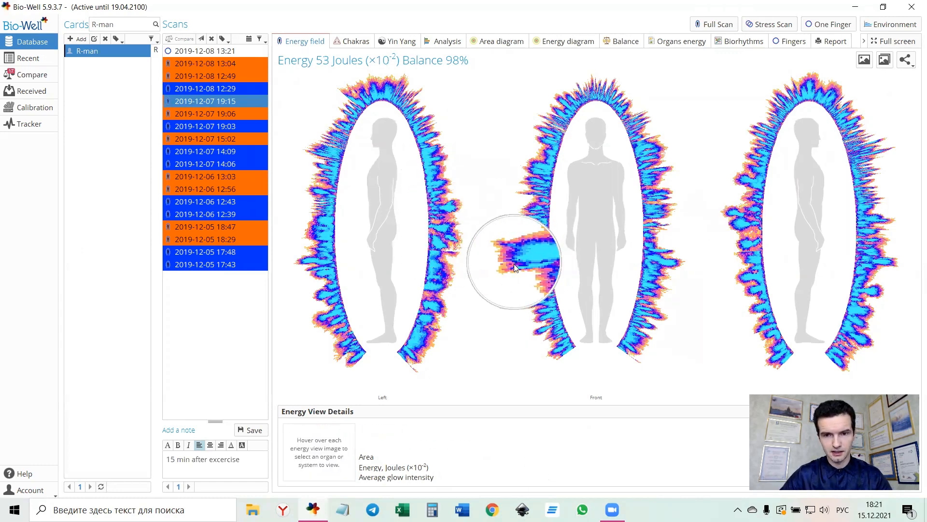
mouse_move(572, 122)
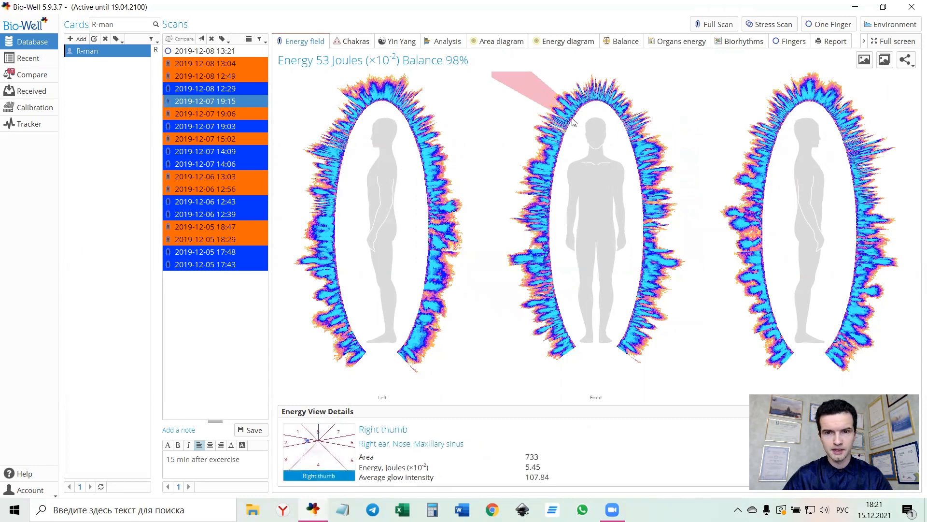
mouse_move(627, 125)
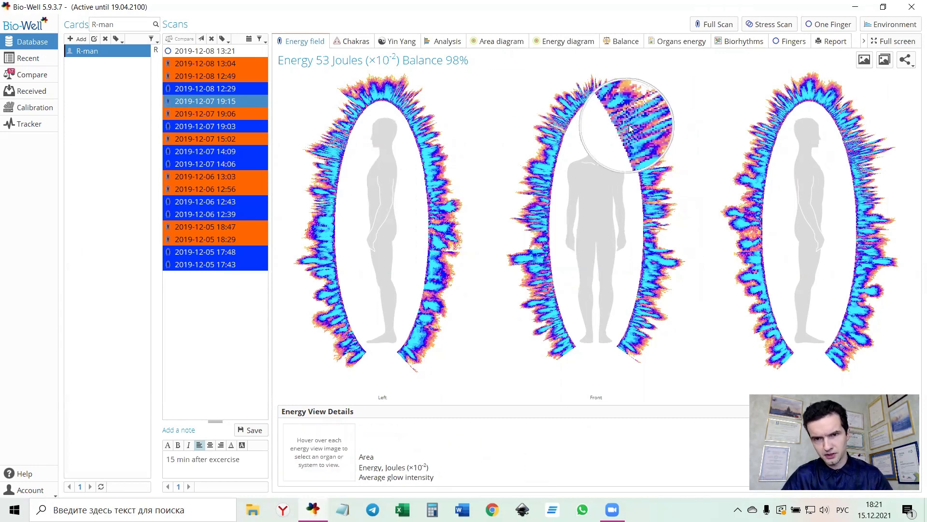
mouse_move(870, 151)
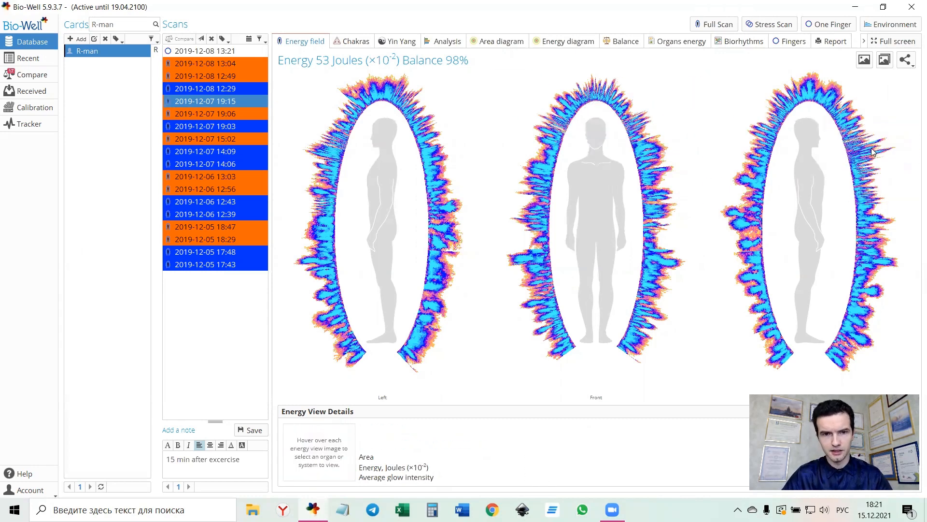
mouse_move(573, 182)
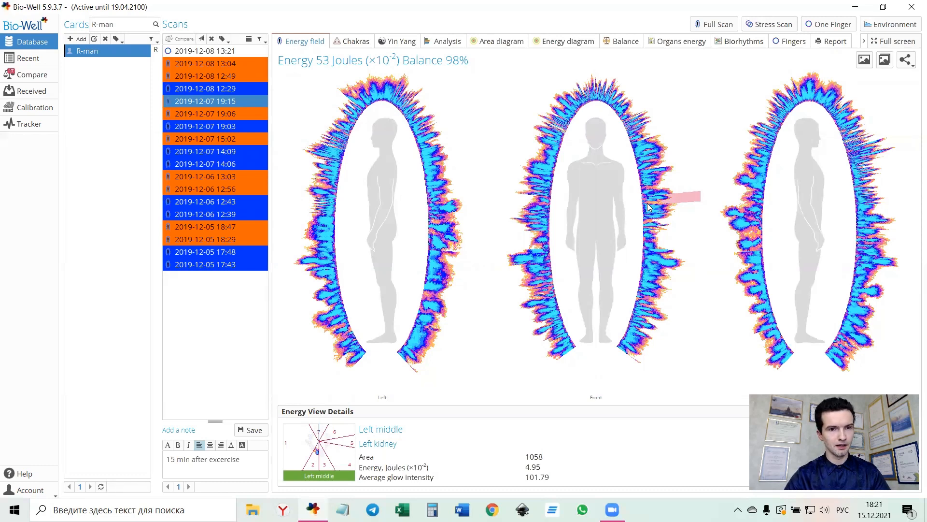
left_click(205, 88)
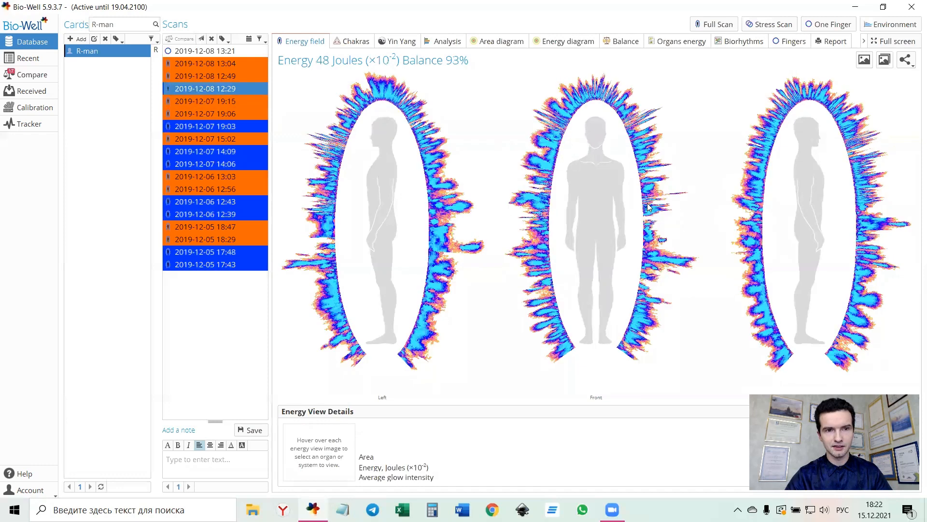
left_click(205, 76)
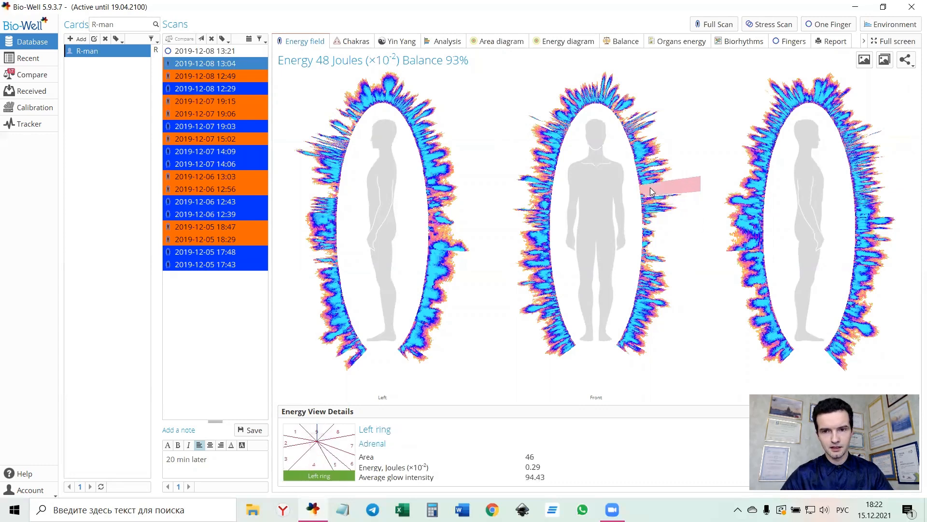
mouse_move(650, 190)
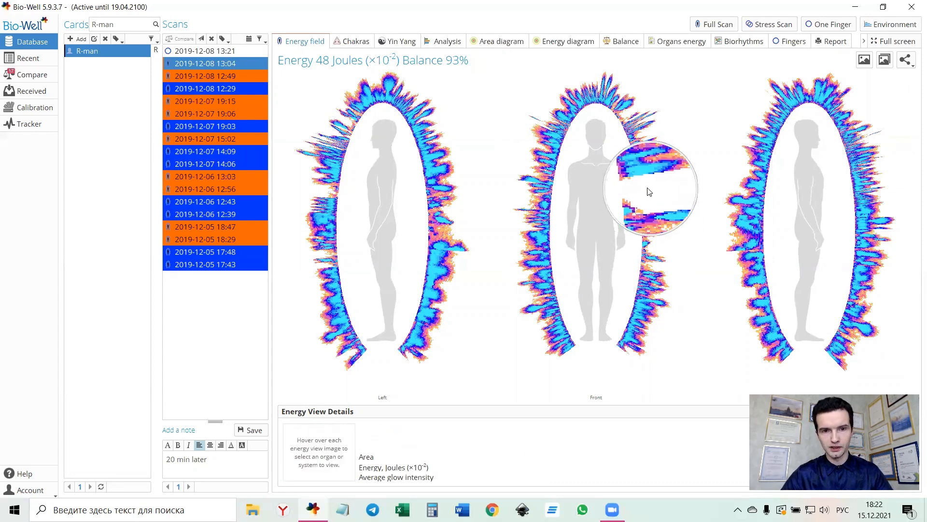
mouse_move(649, 196)
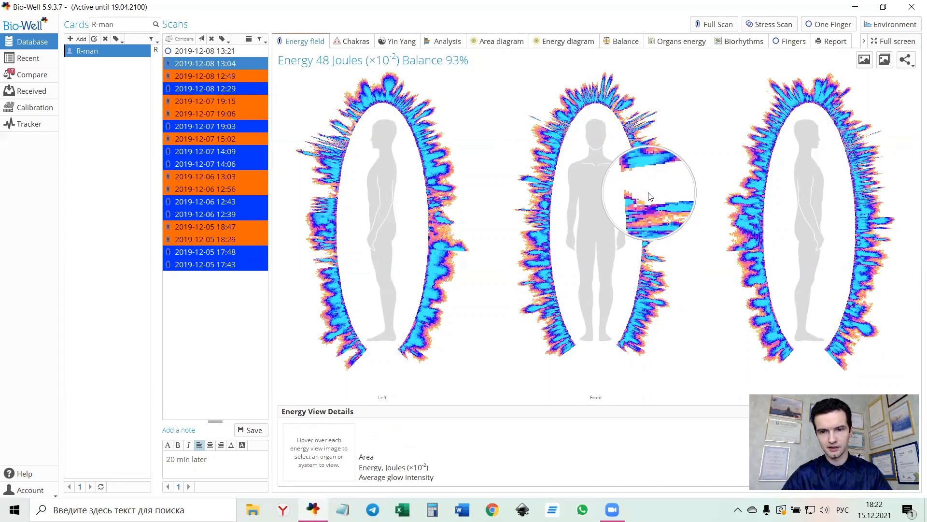
left_click(205, 76)
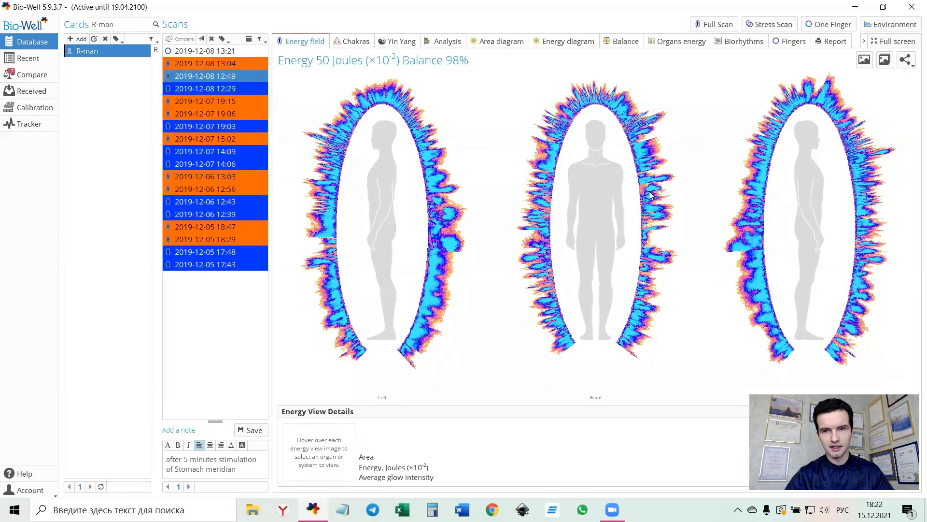
mouse_move(644, 190)
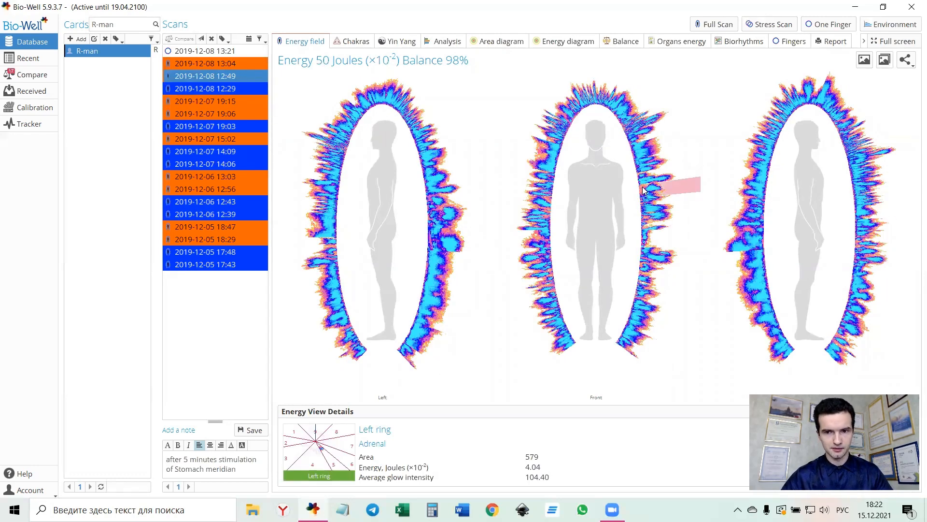
left_click(205, 89)
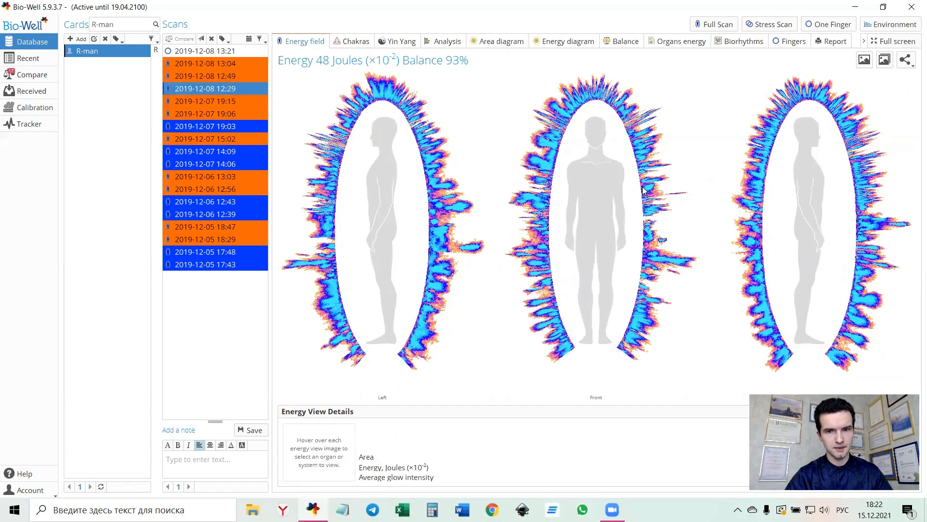
left_click(205, 101)
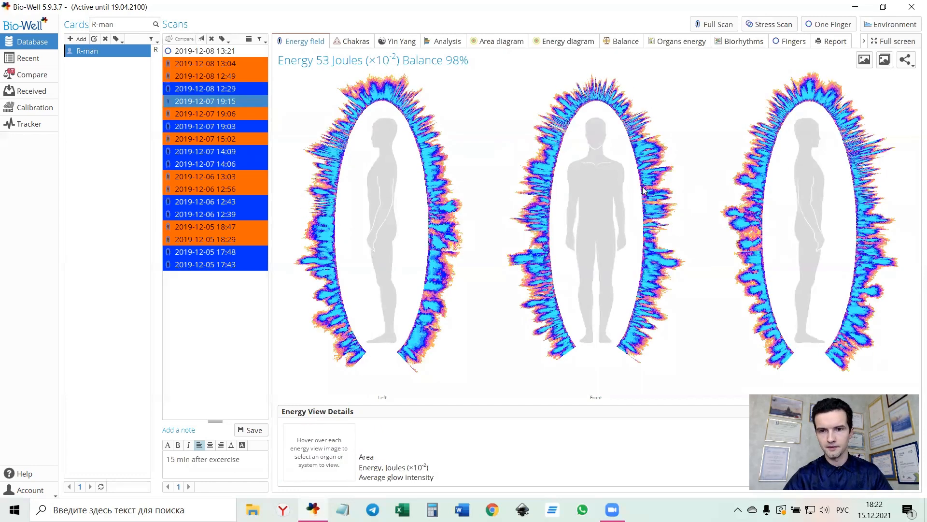
Step through the December 7 scans 19:06, 19:03, 15:02, 14:09 and 14:06, checking the adrenal sector.
left_click(205, 114)
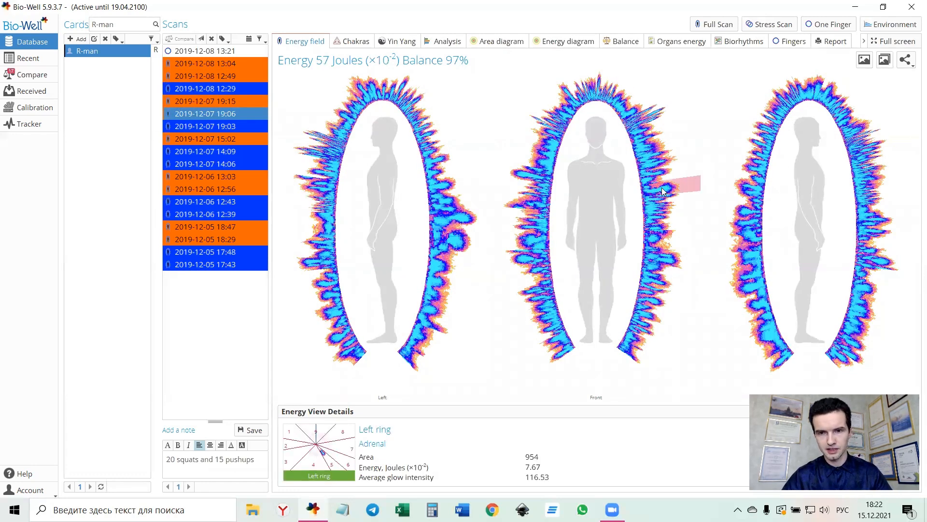
mouse_move(654, 195)
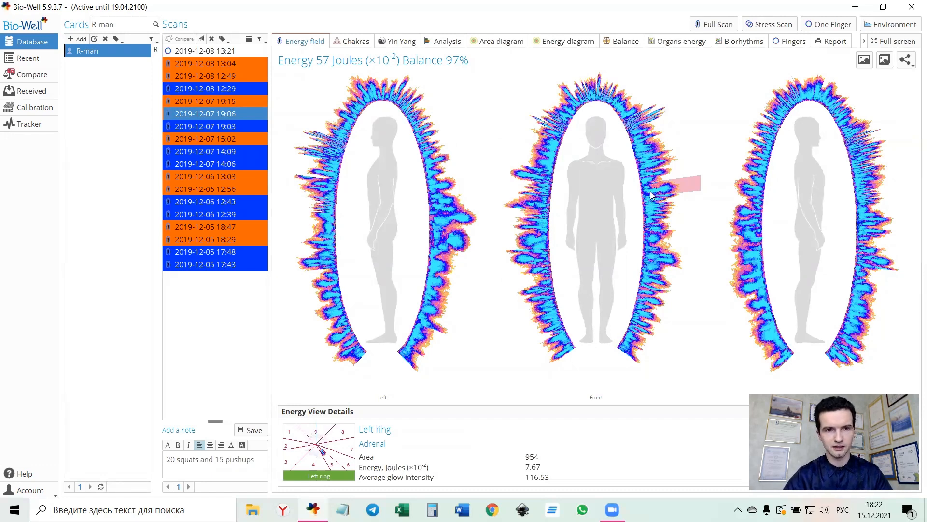
left_click(205, 126)
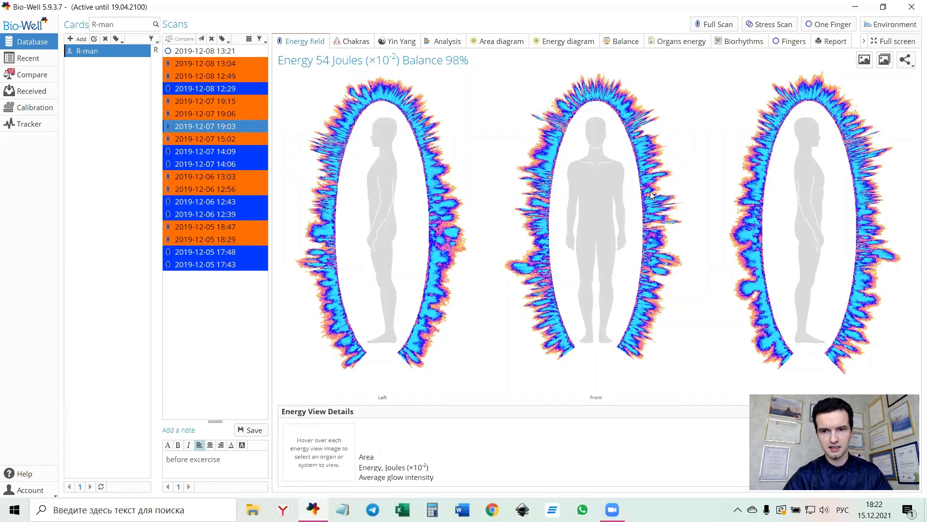
left_click(205, 138)
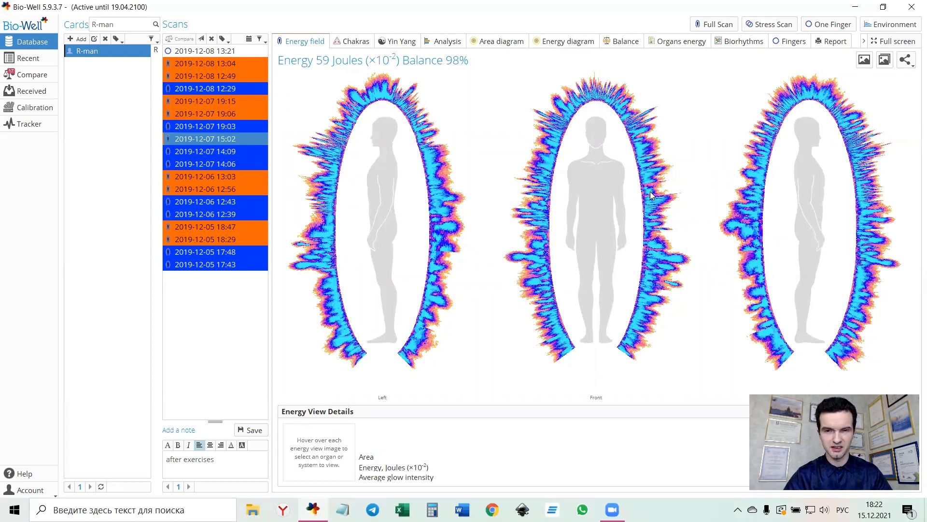
left_click(205, 152)
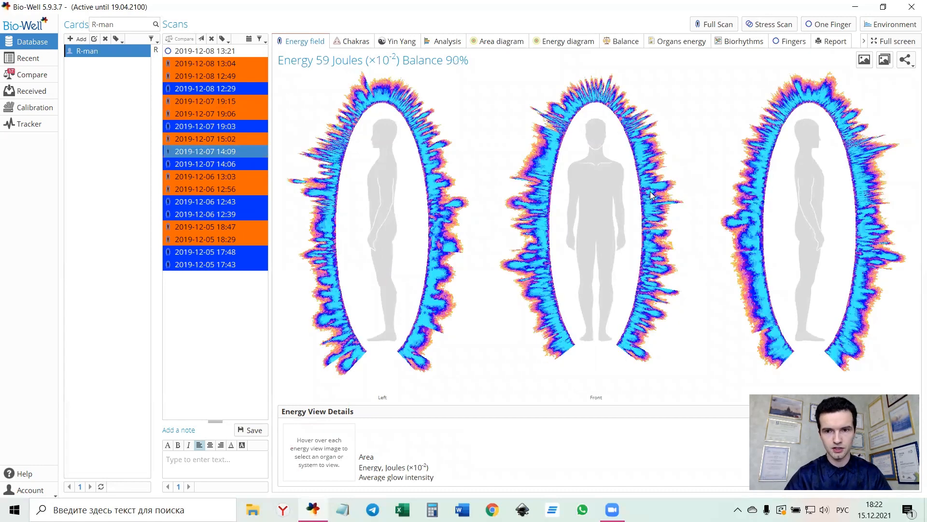
left_click(205, 165)
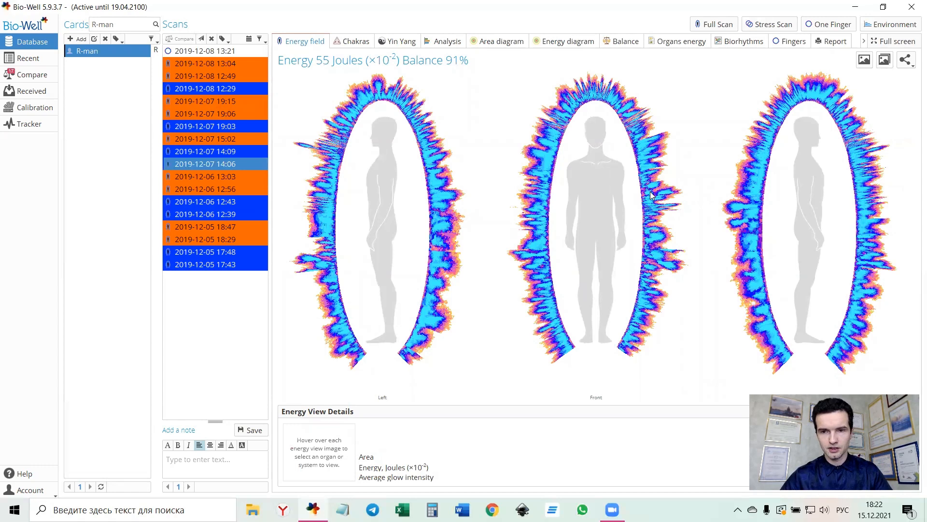
mouse_move(650, 195)
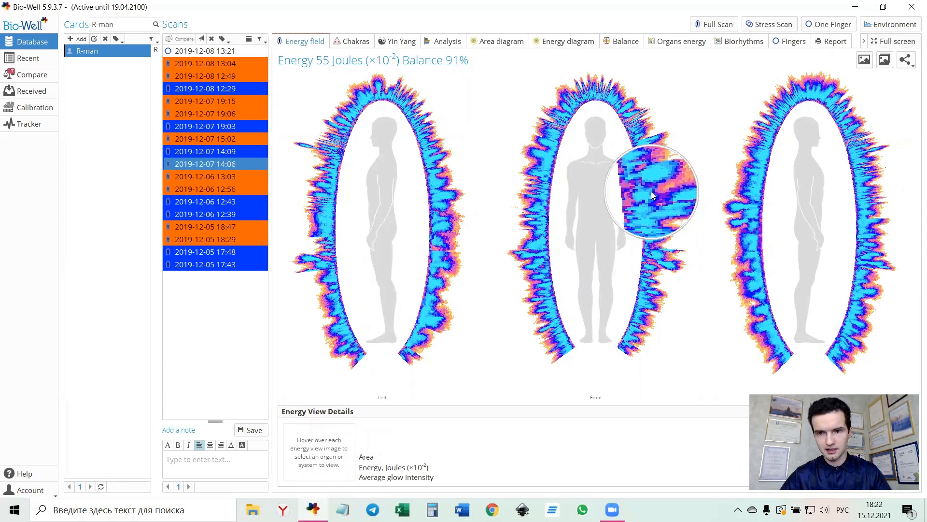
mouse_move(641, 195)
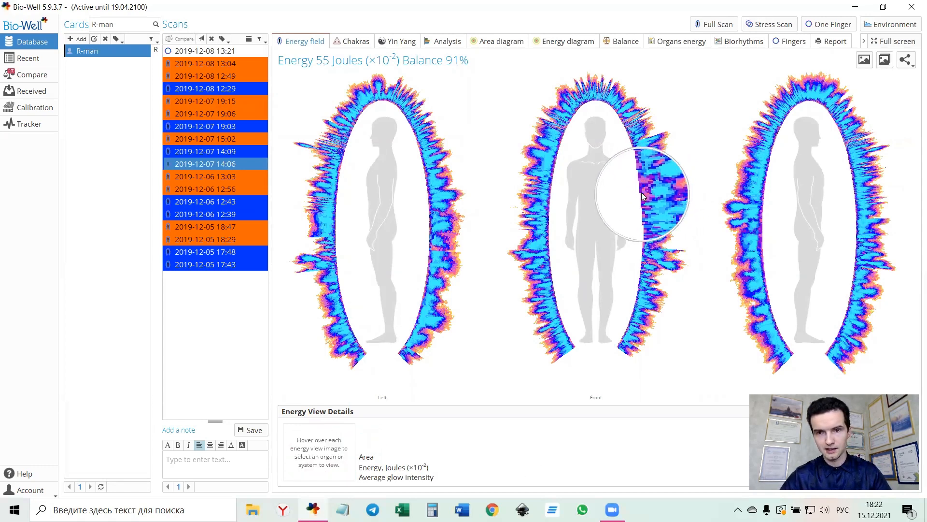
mouse_move(641, 195)
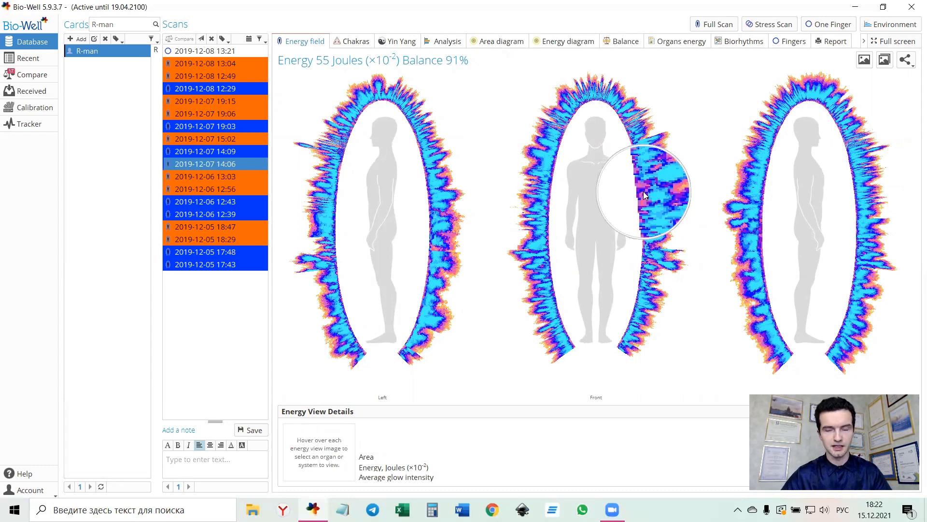
Continue through the December 6 scans 13:03, 12:43, 12:39 and on to the next older scan.
left_click(205, 175)
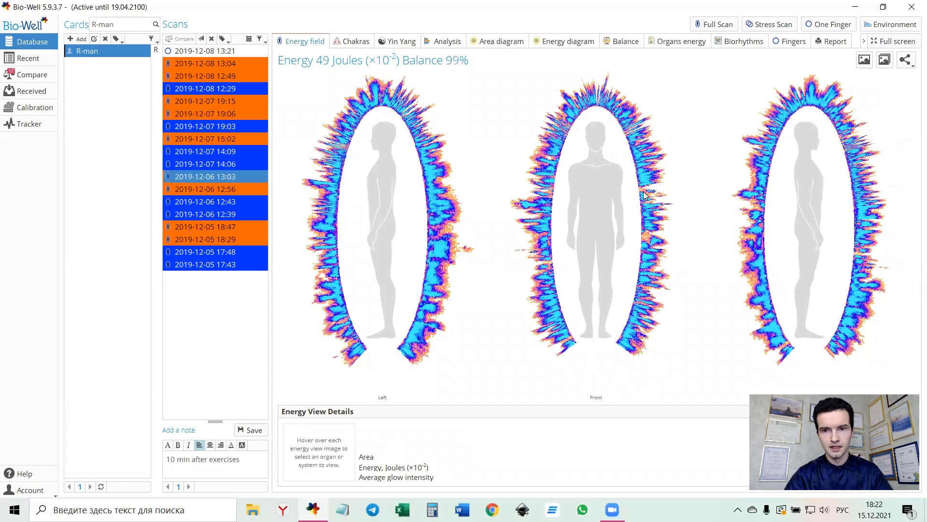
mouse_move(654, 192)
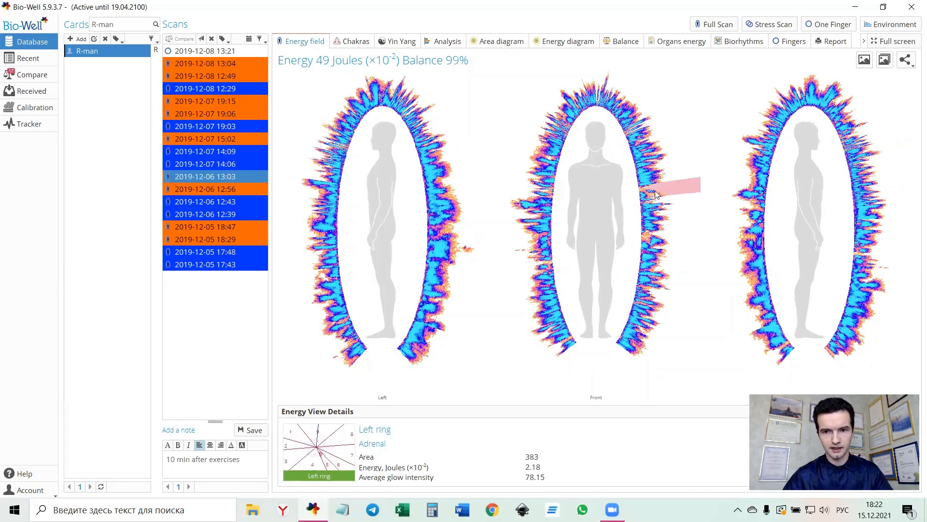
left_click(205, 201)
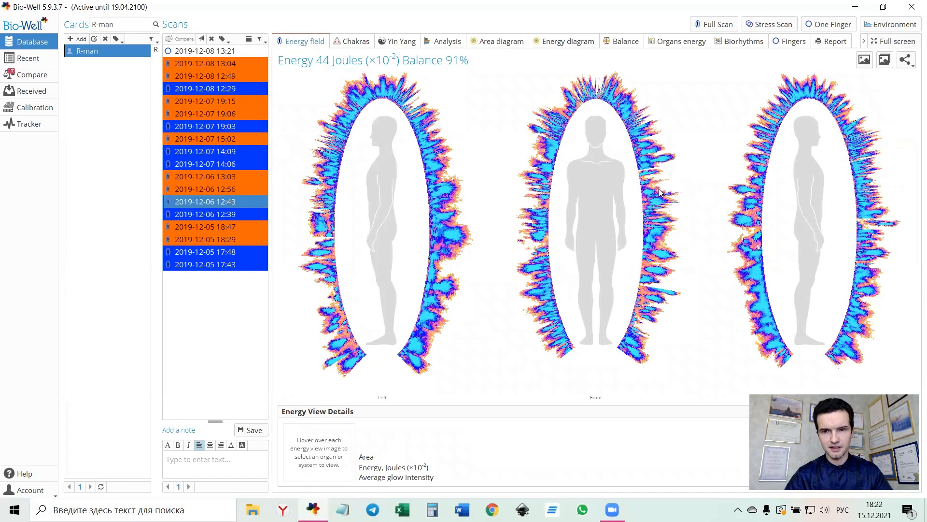
left_click(205, 214)
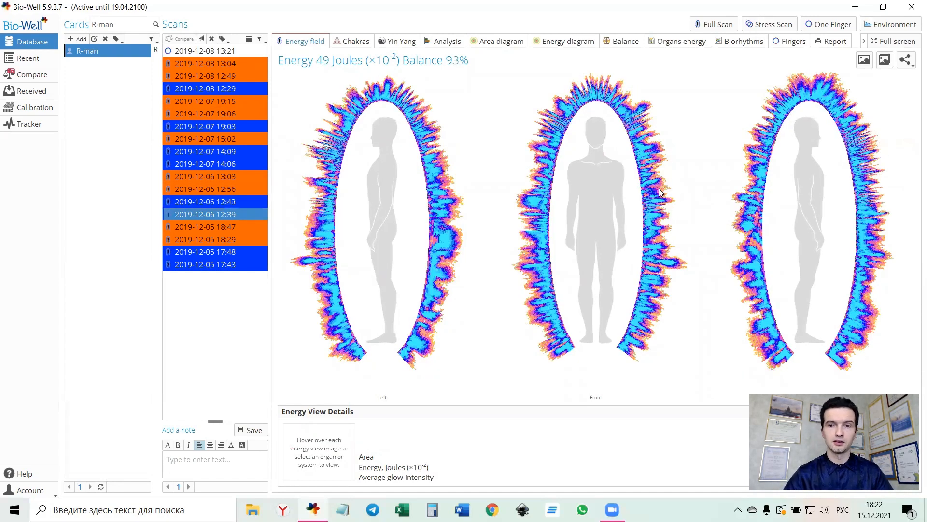
left_click(205, 252)
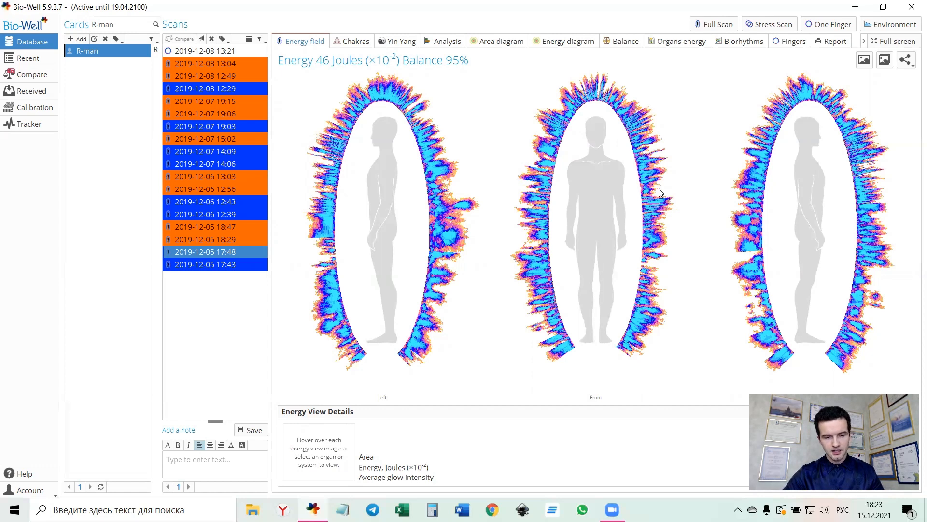
mouse_move(529, 433)
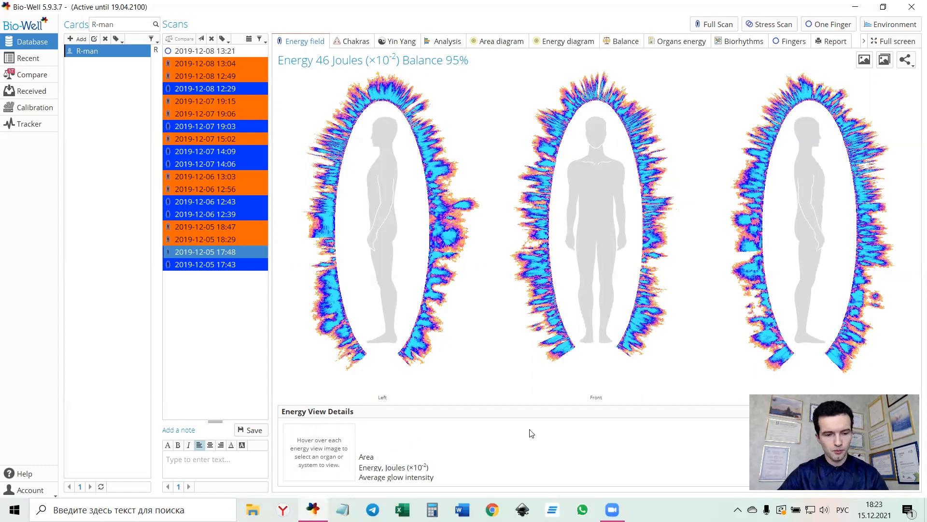
mouse_move(534, 422)
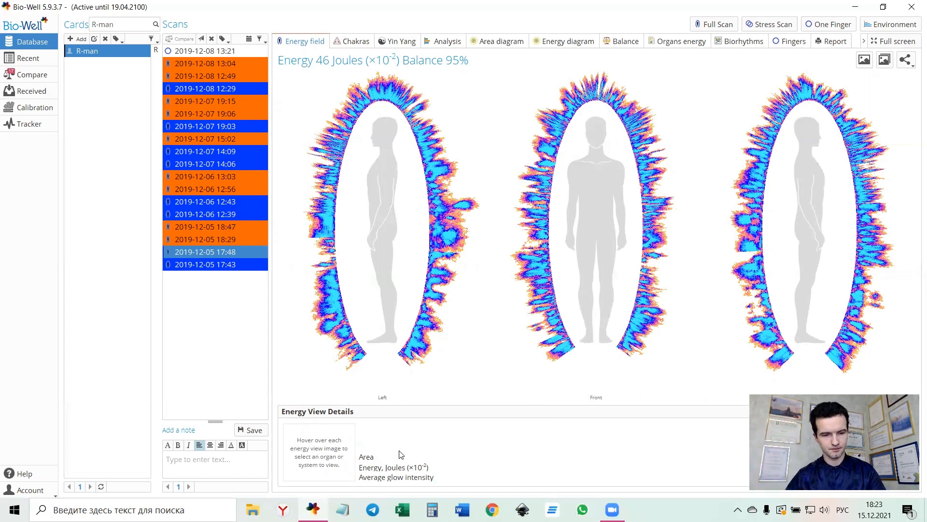
mouse_move(446, 230)
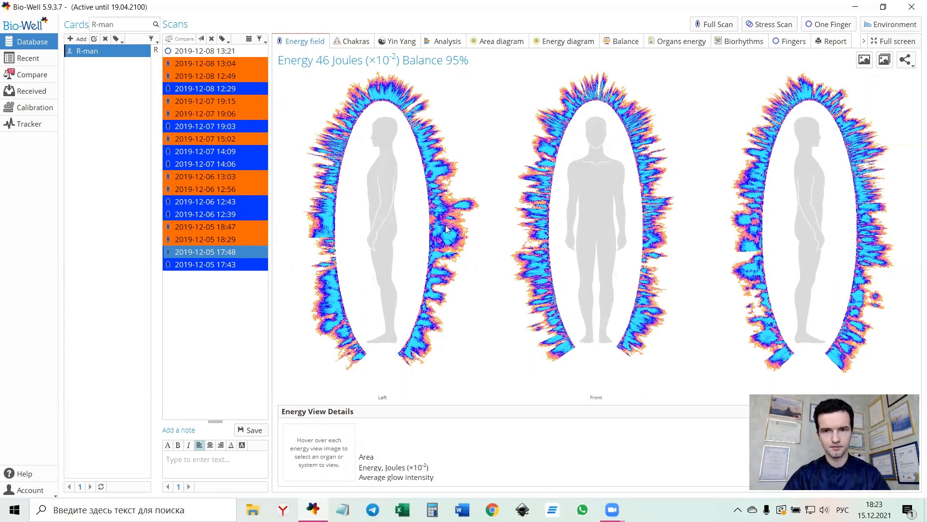